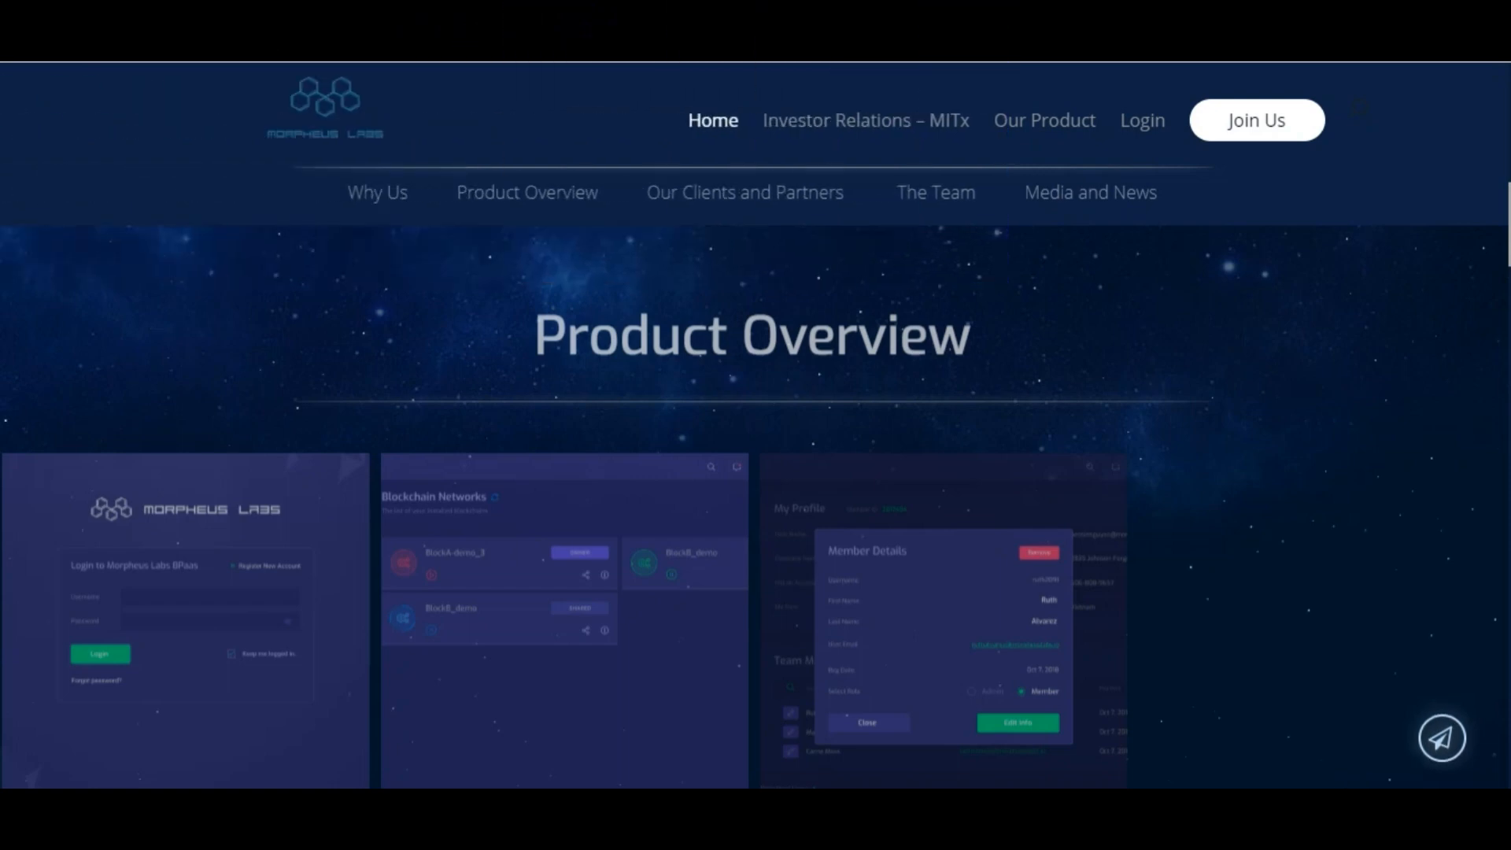
- Scroll the homepage through the Product Overview text describing the BPaaS platform for developers
scroll("down", 3)
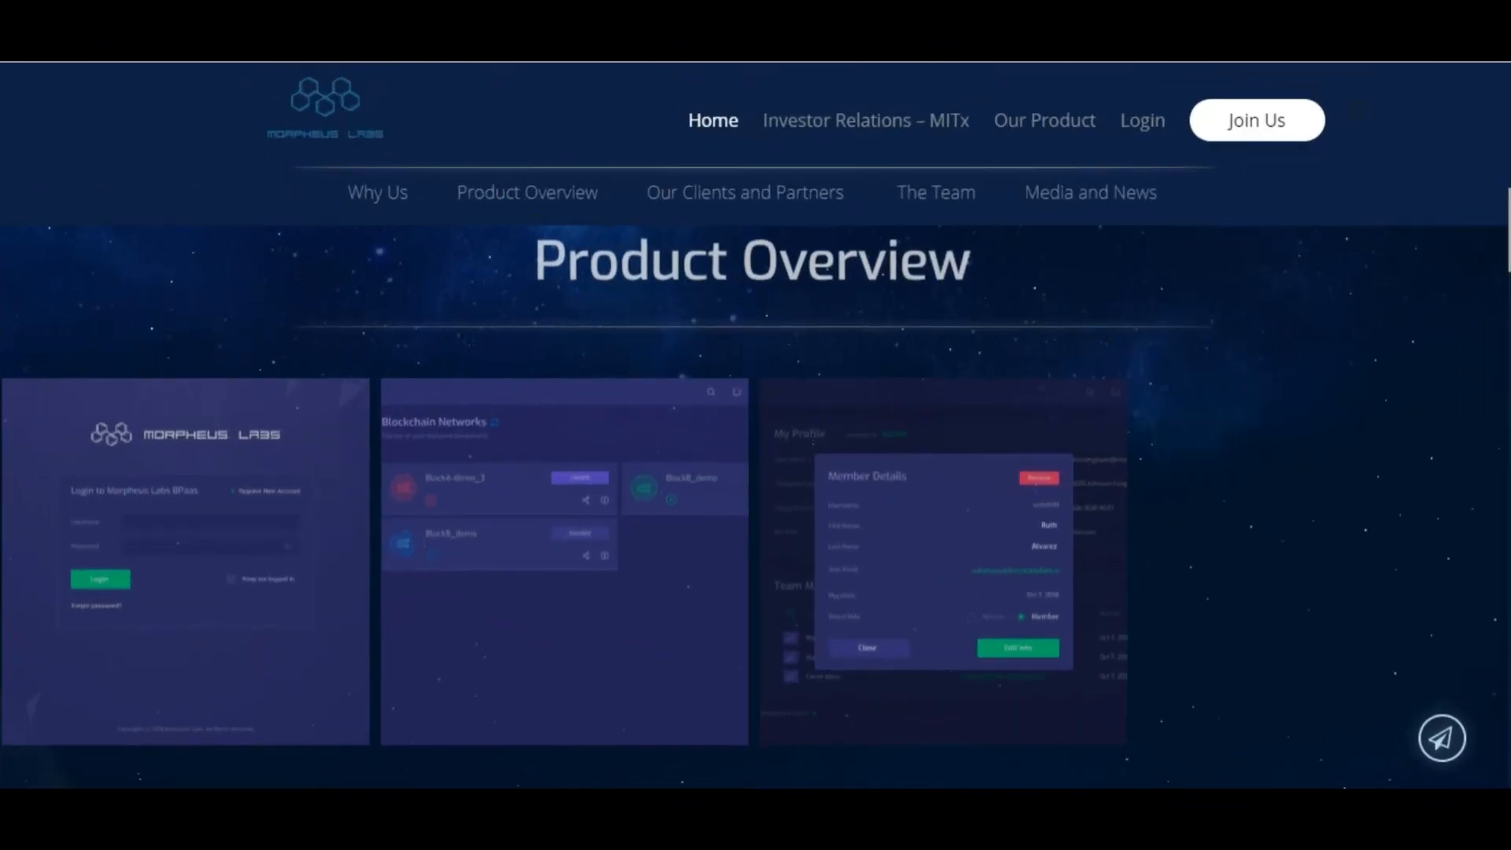
scroll("down", 3)
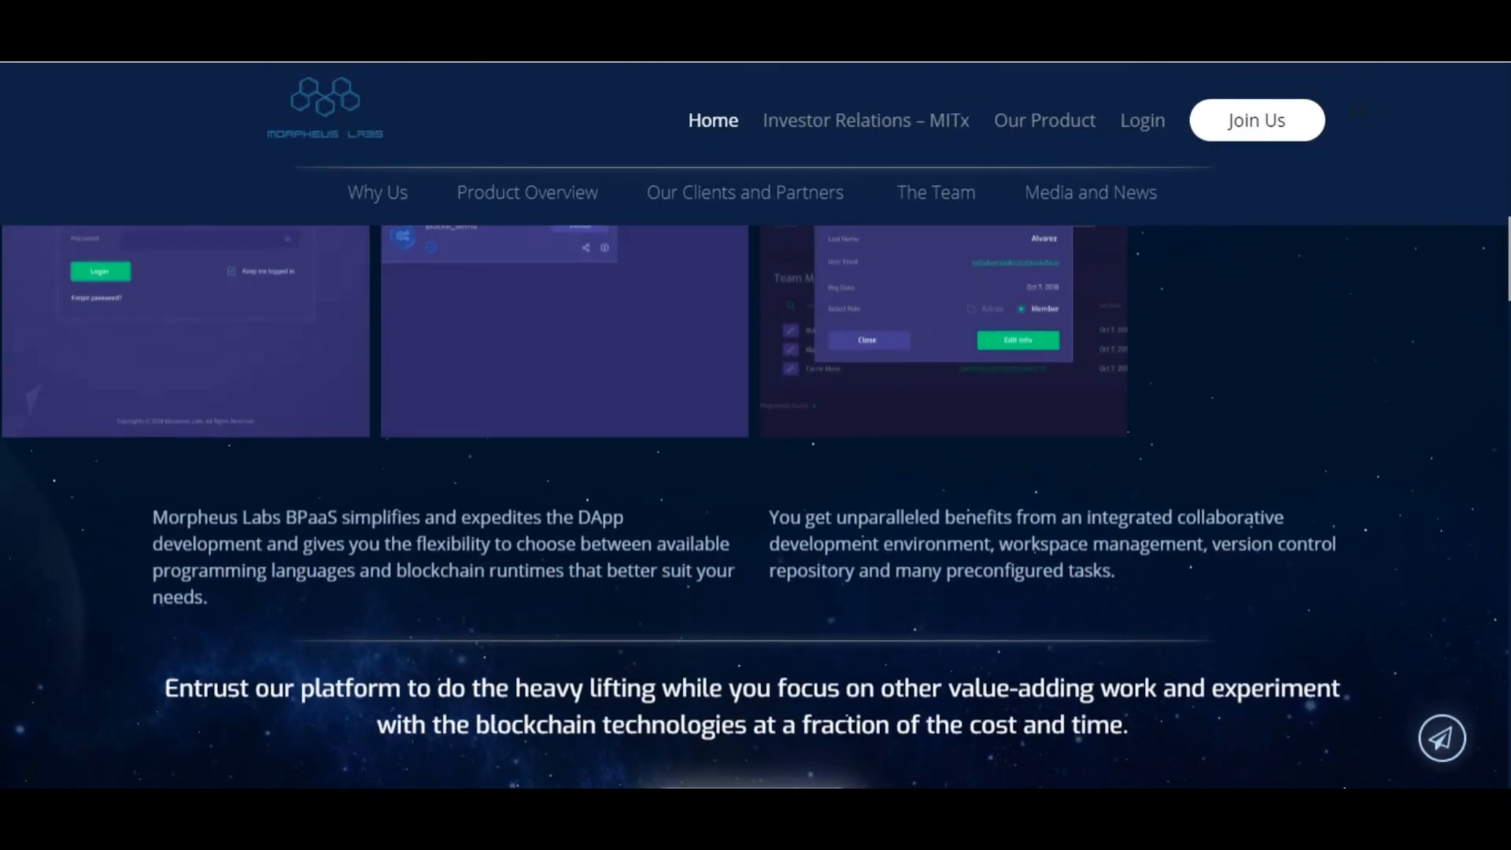
scroll("down", 3)
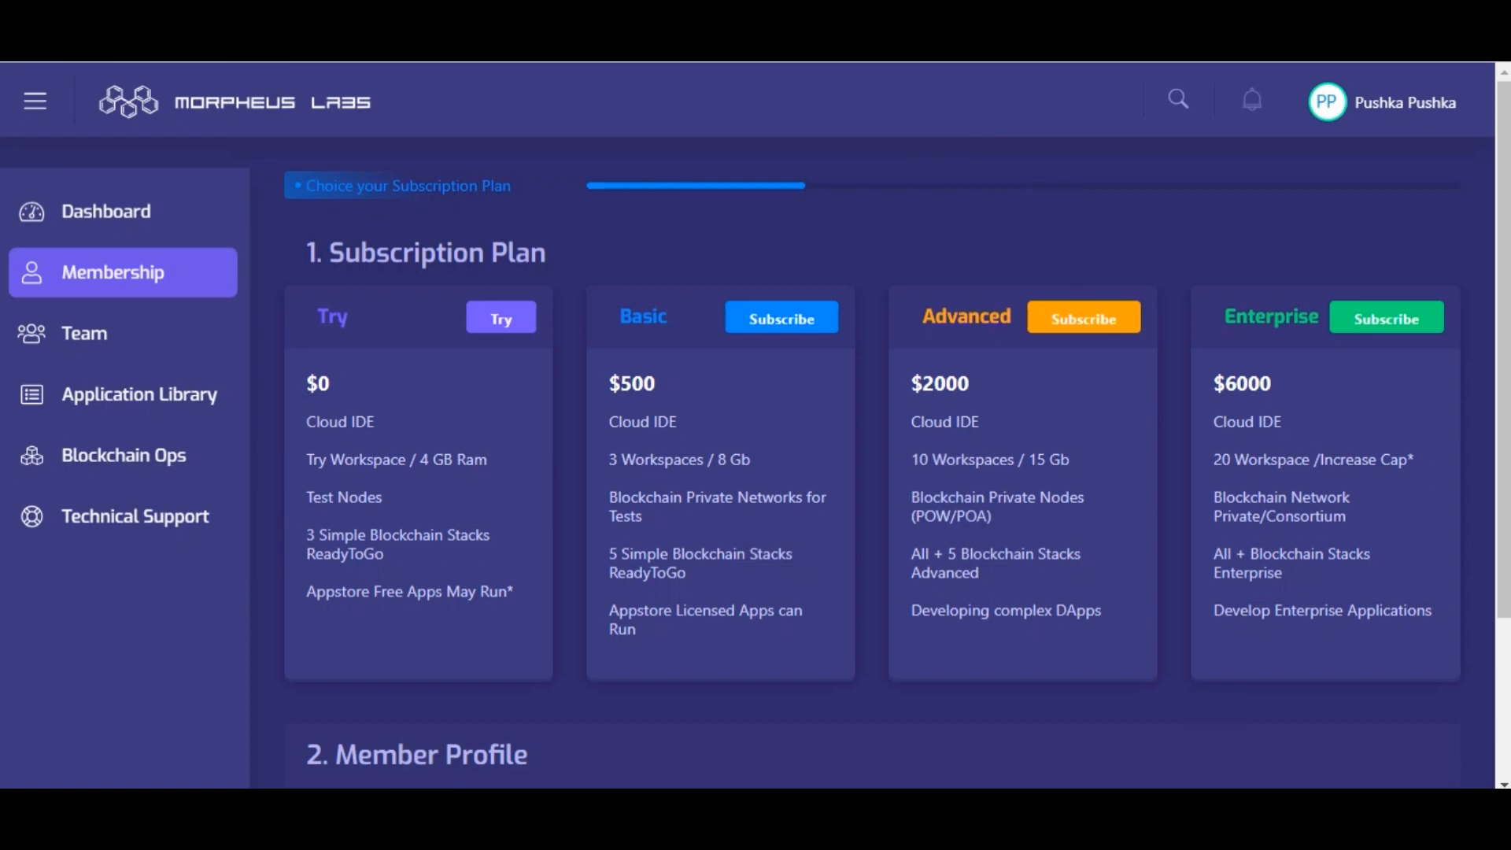
- Review the four Membership subscription plans, then move to the empty Blockchain Networks page
scroll("down", 3)
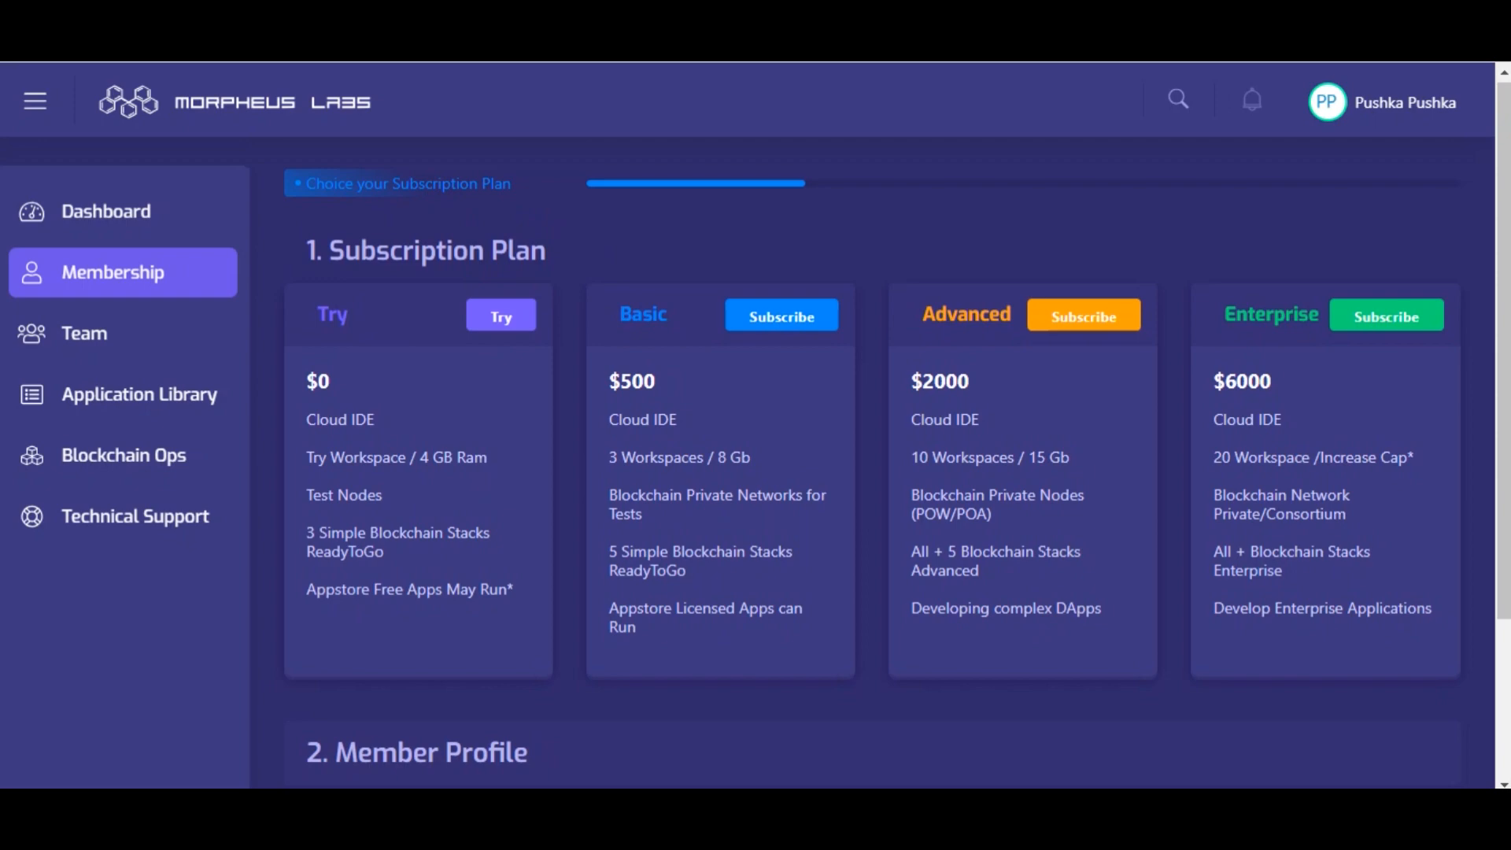
scroll("down", 3)
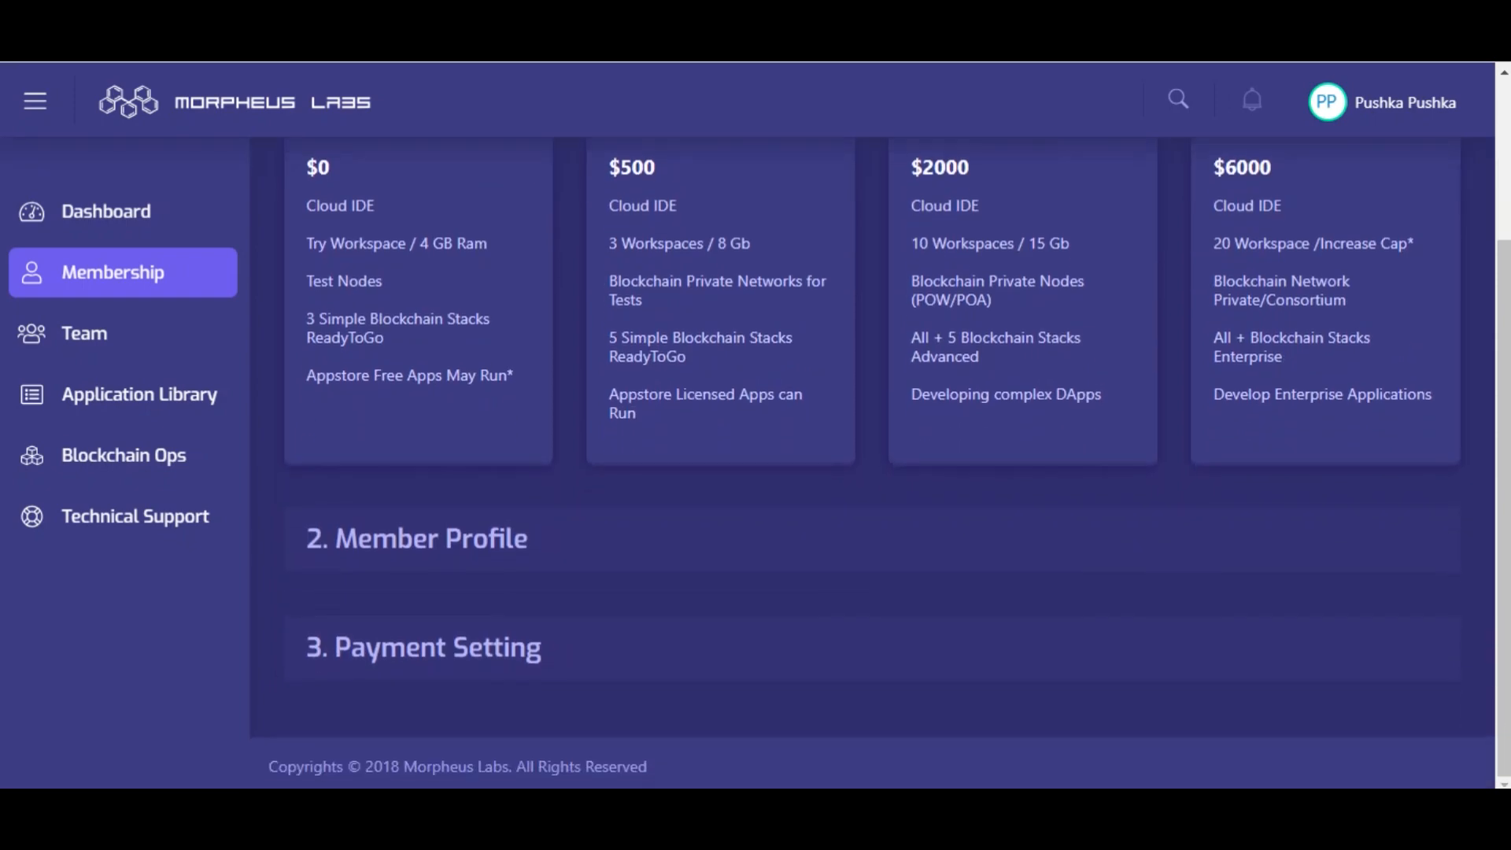
left_click_drag(364, 539, 363, 647)
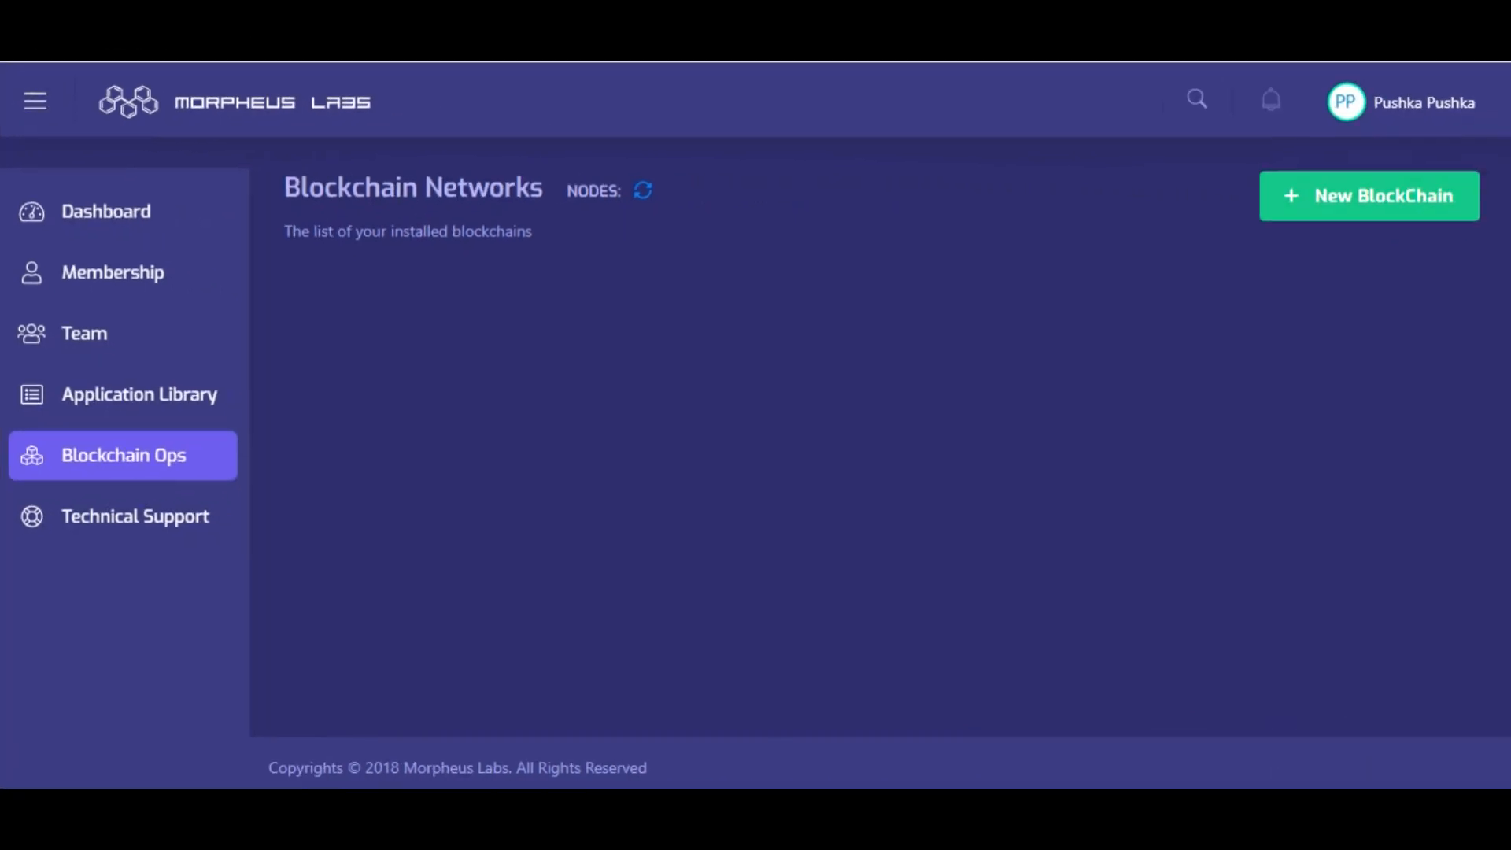
- Start a New BlockChain setup and filter networks by High Throughput, then All
left_click(1368, 195)
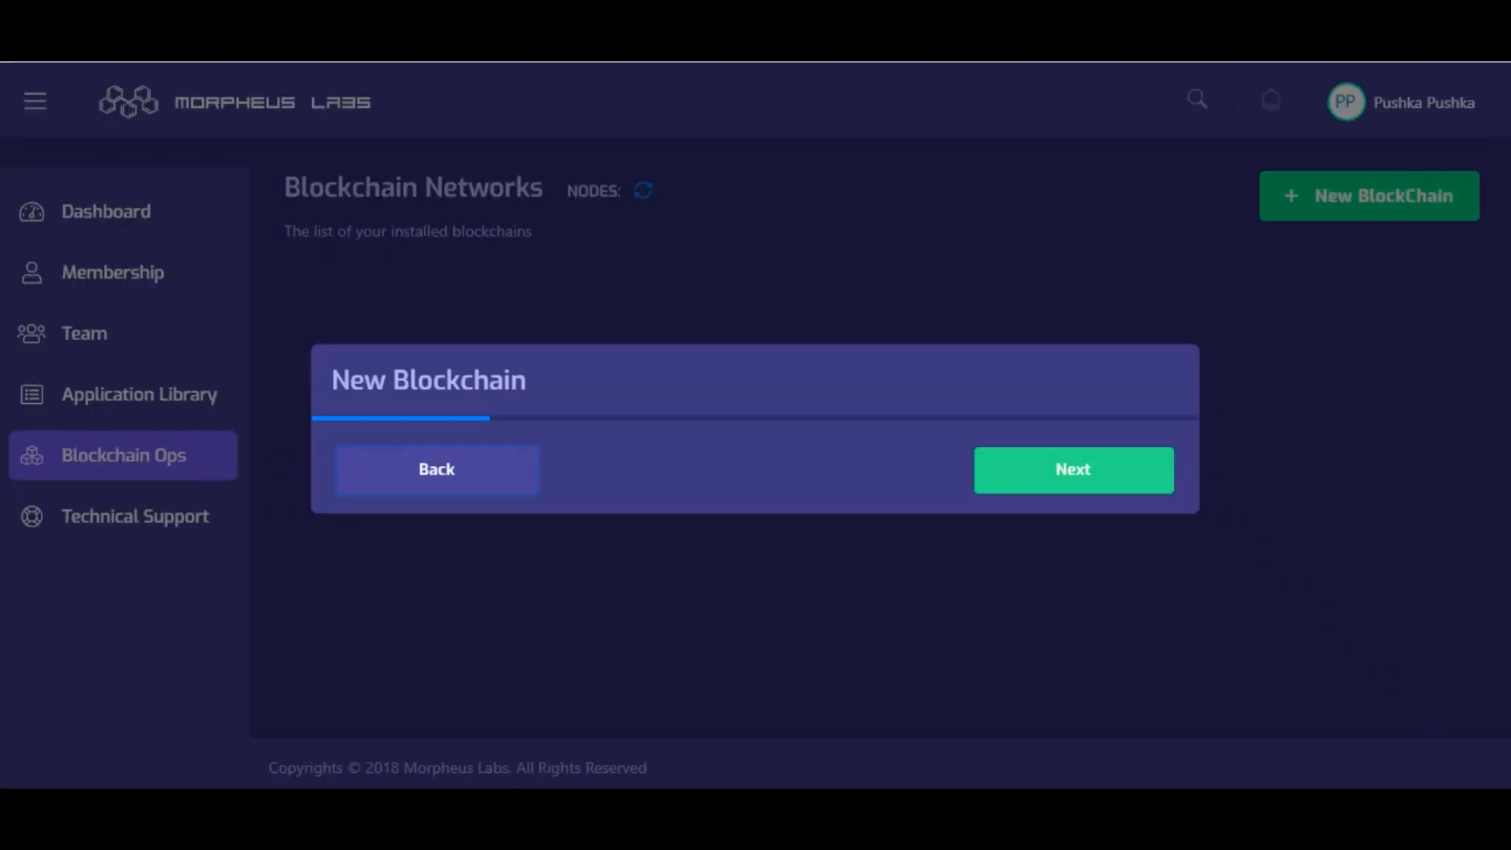
left_click(1072, 469)
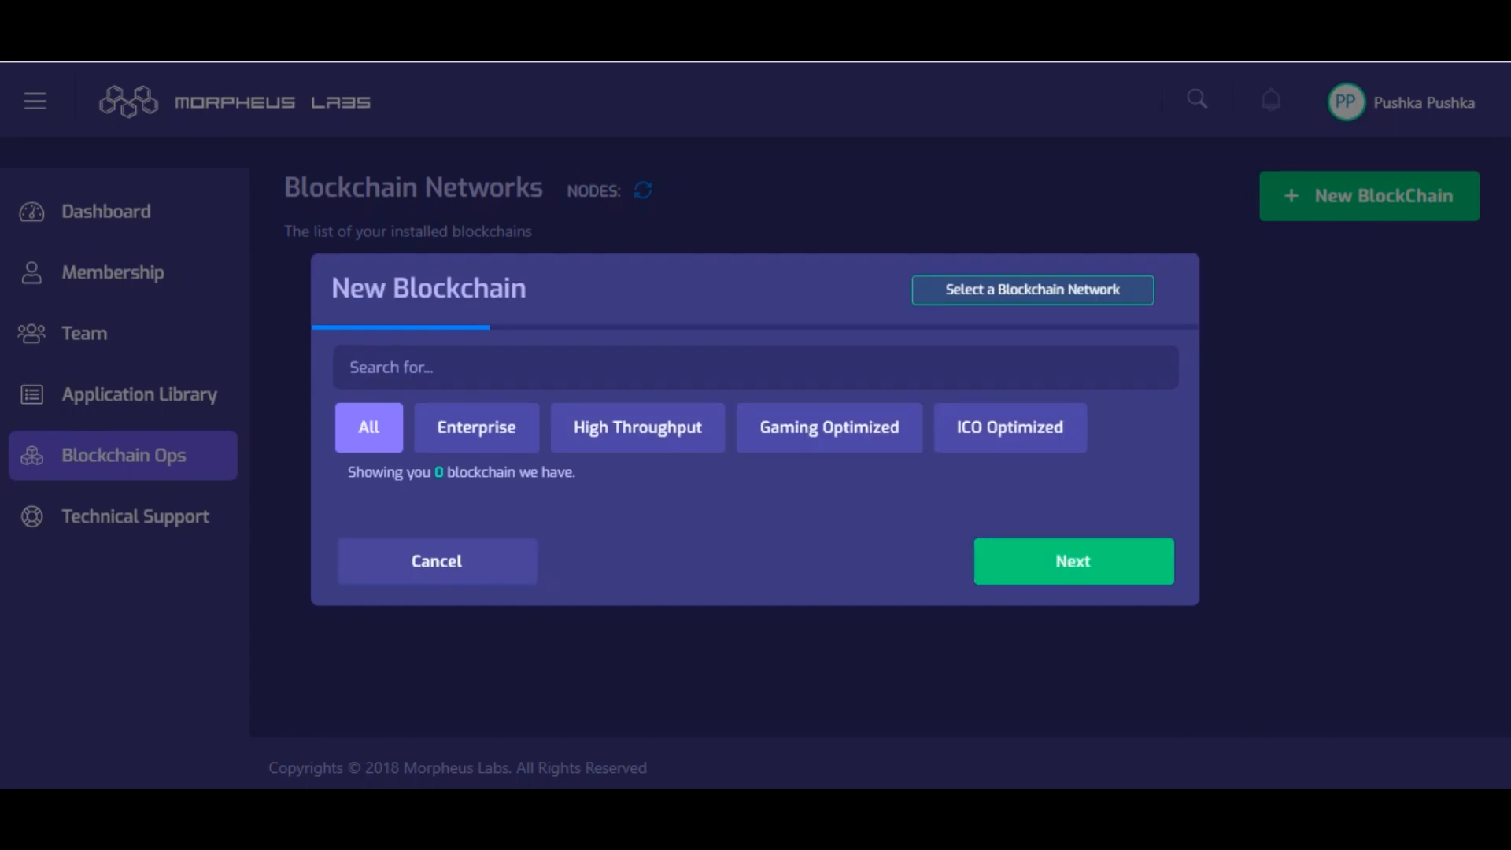
left_click(636, 426)
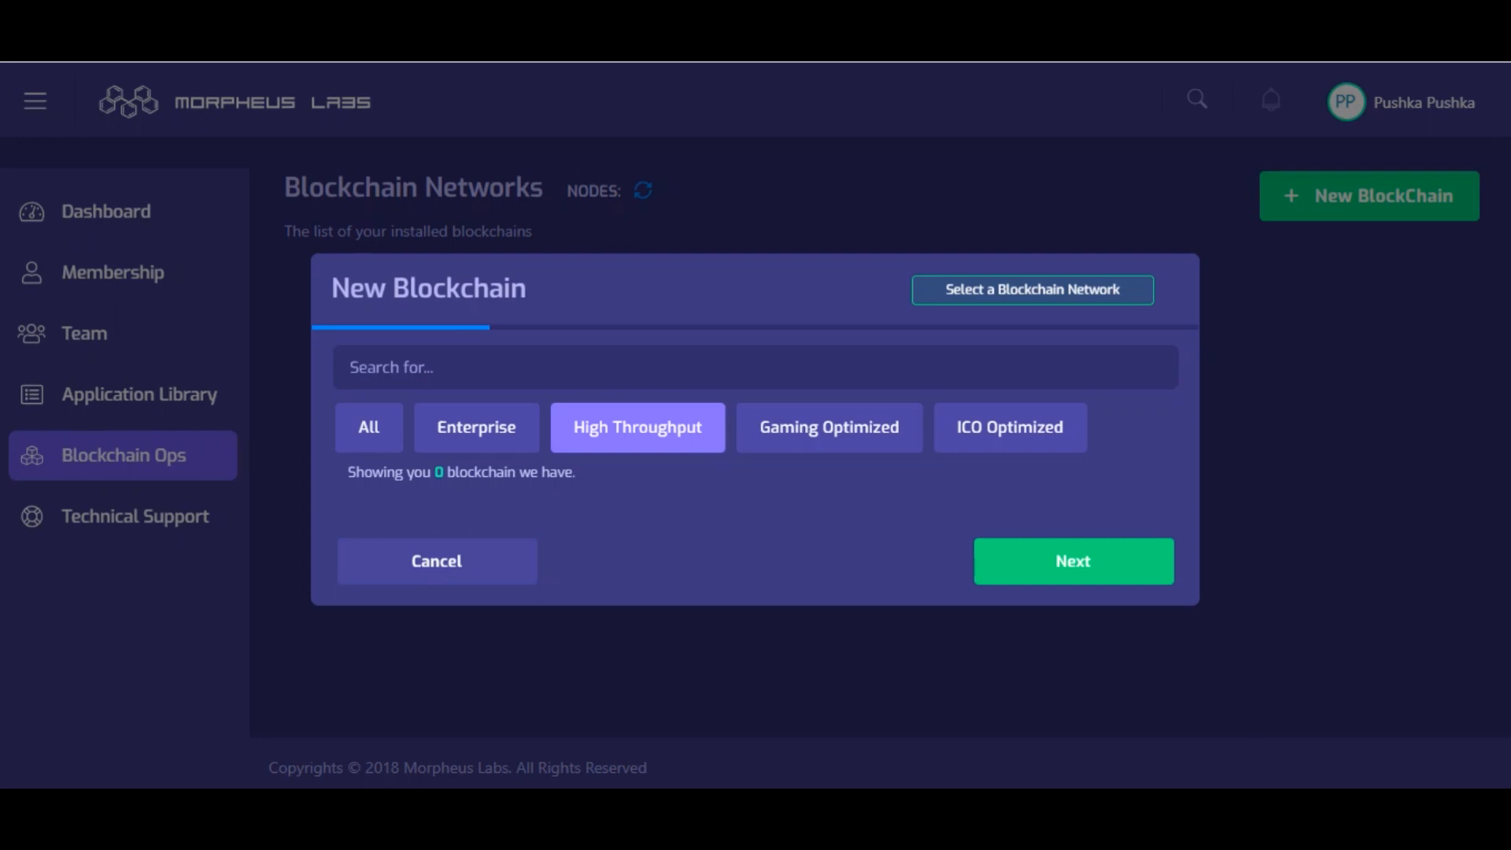
left_click(368, 426)
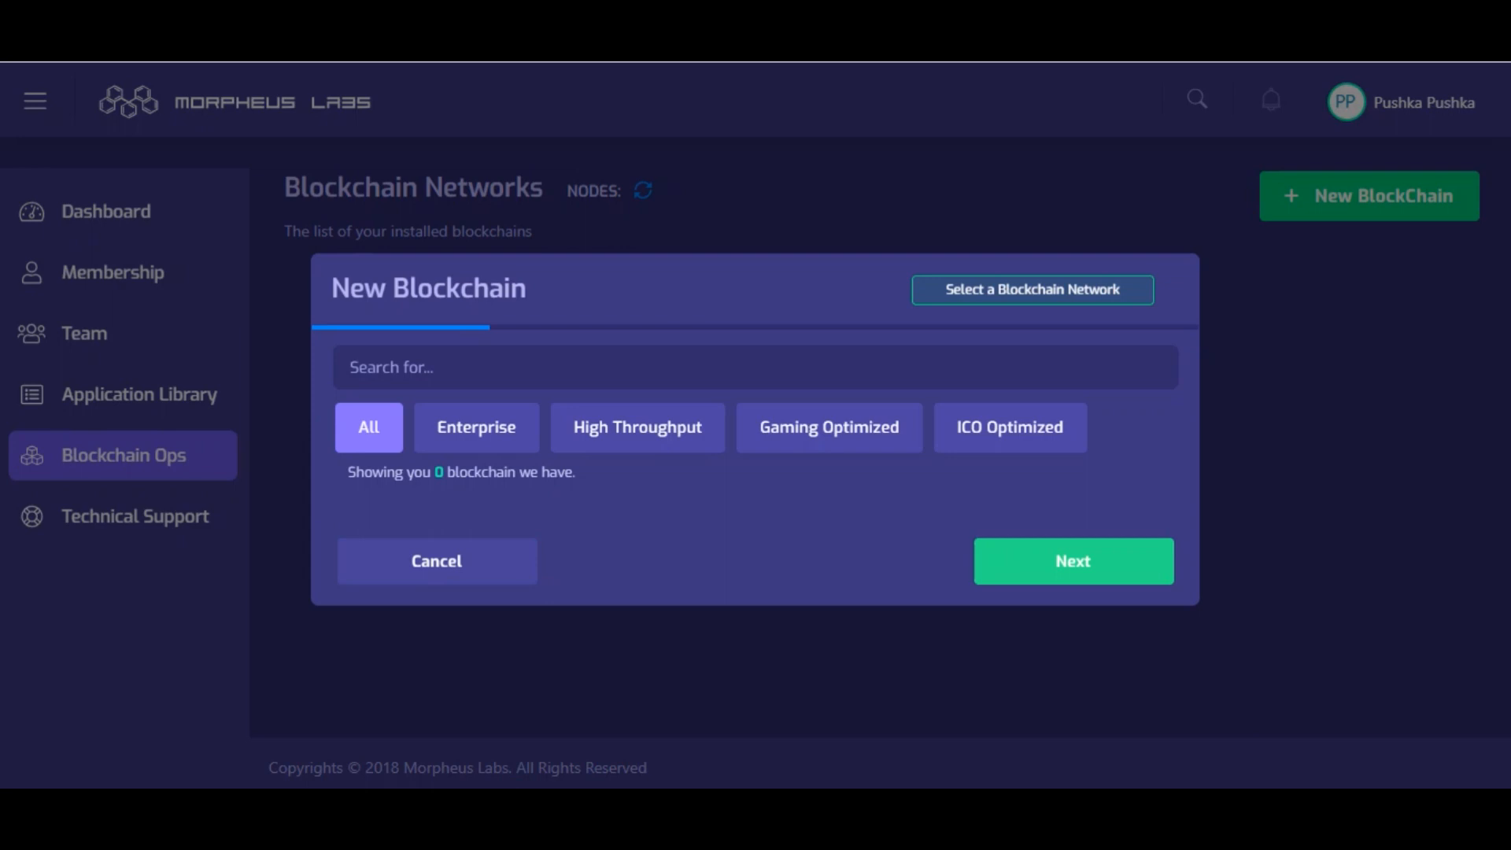
- Go to the Application Library listing sample apps like Sample HFT Exchange and Token Vesting
left_click(138, 393)
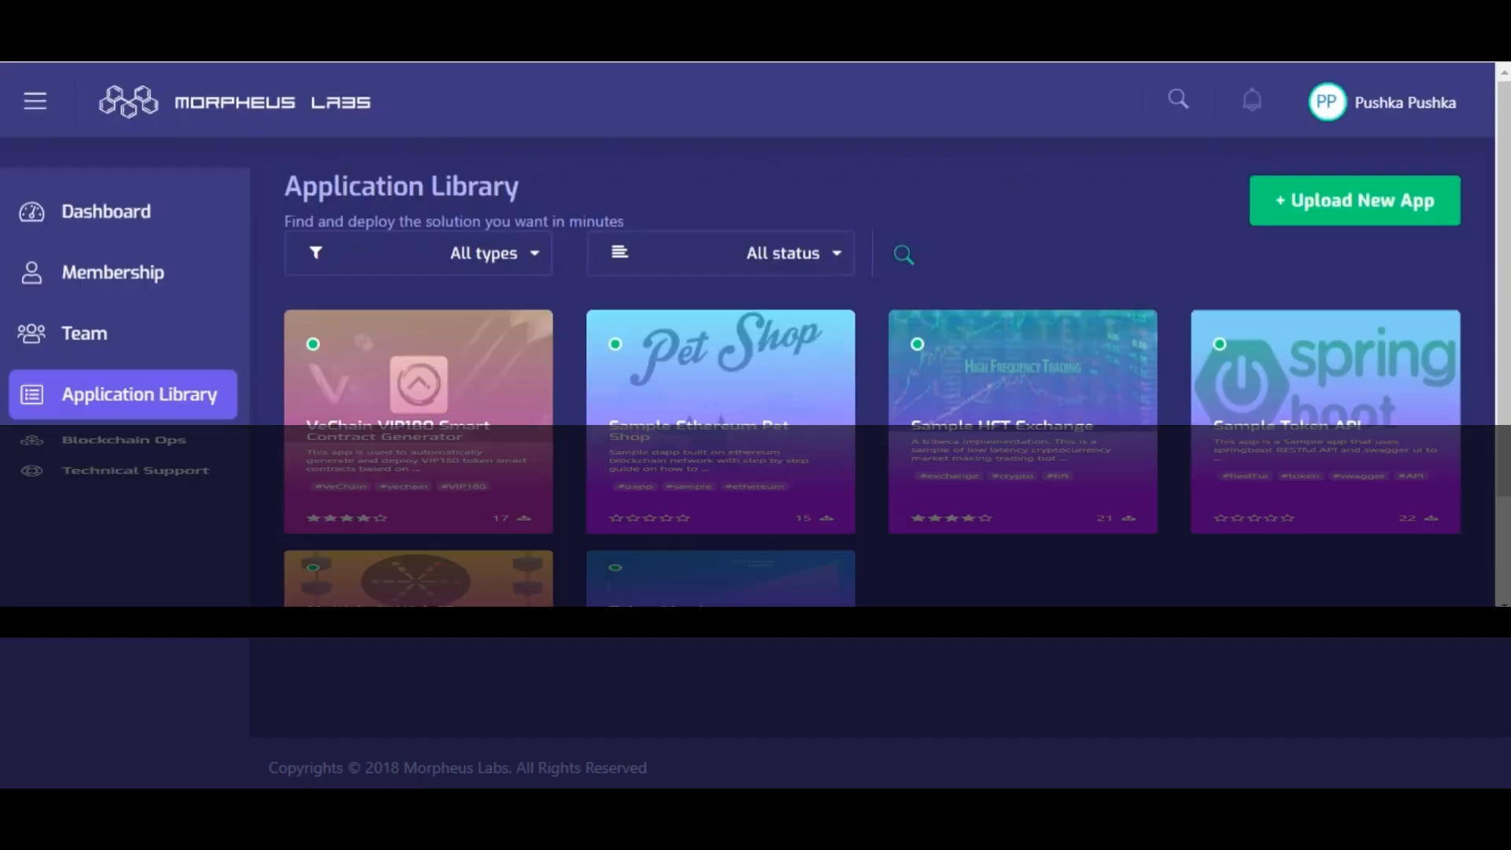
- Browse the app cards, dismiss the Download problem alert and begin an empty Upload New App form
scroll("down", 3)
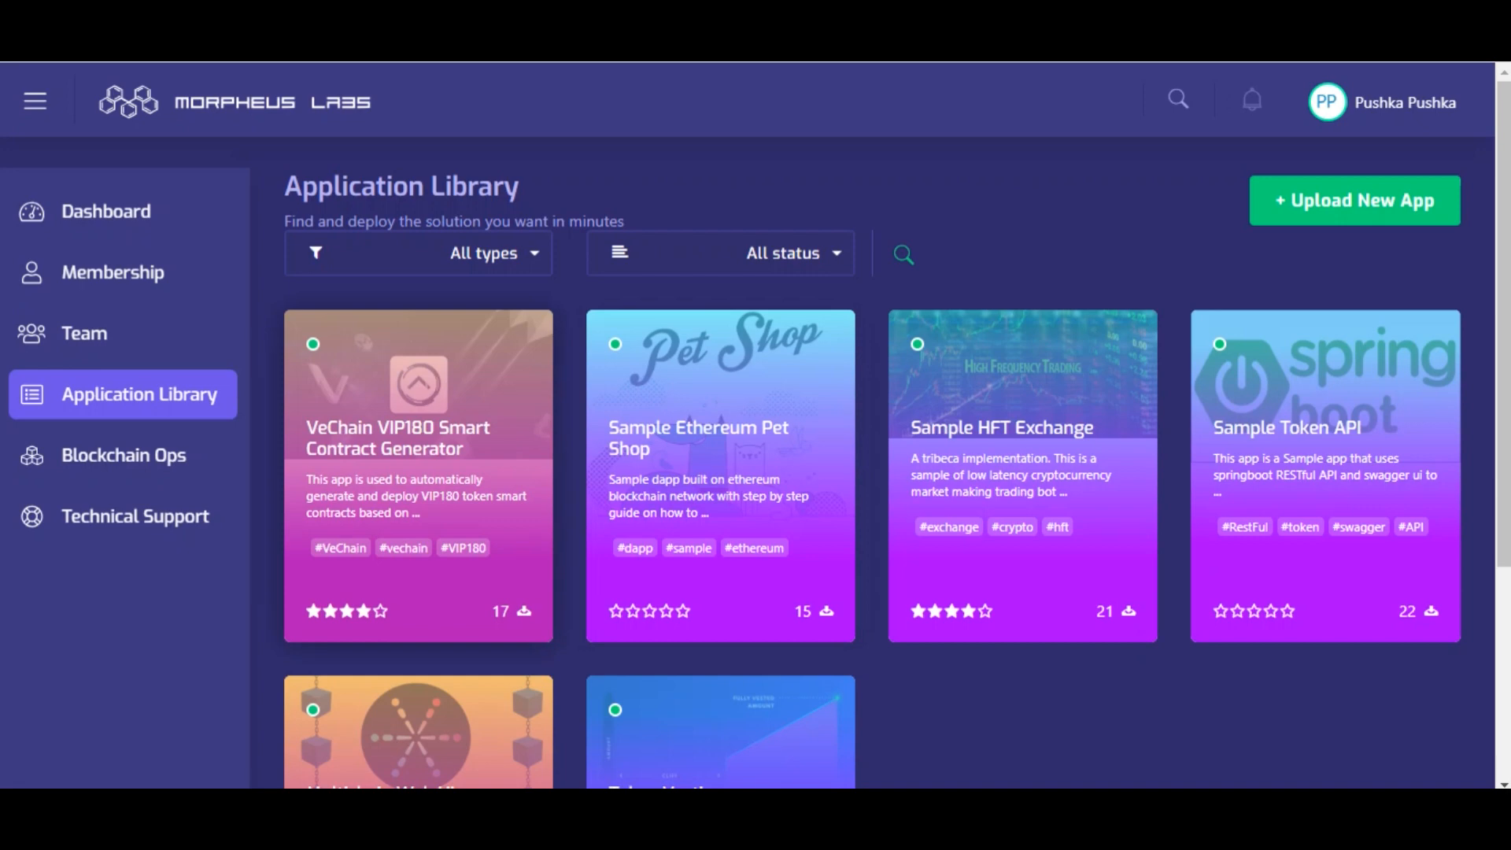
scroll("down", 3)
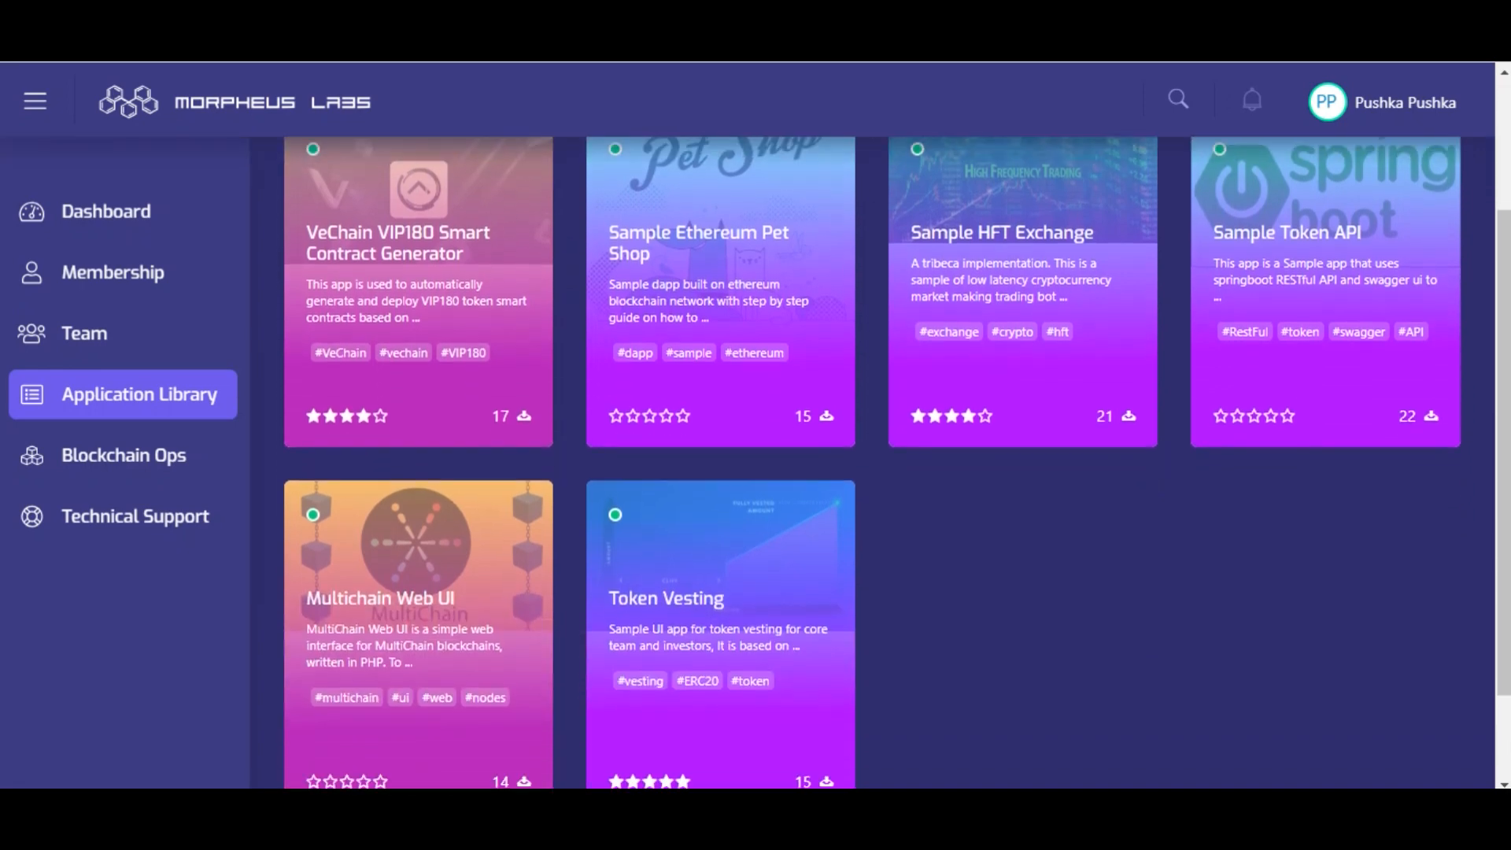
scroll("up", 3)
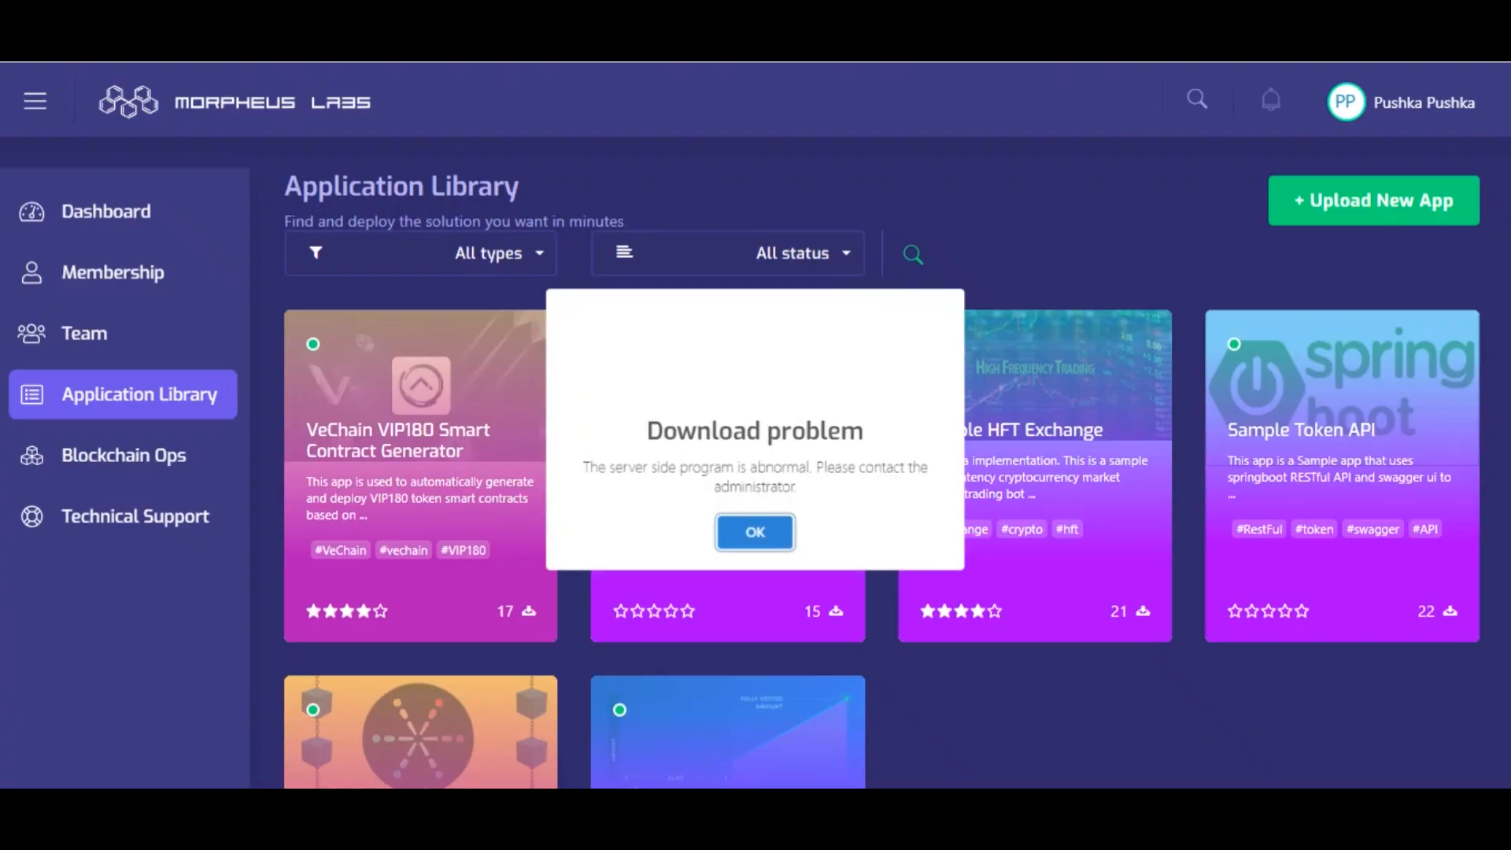
left_click(754, 532)
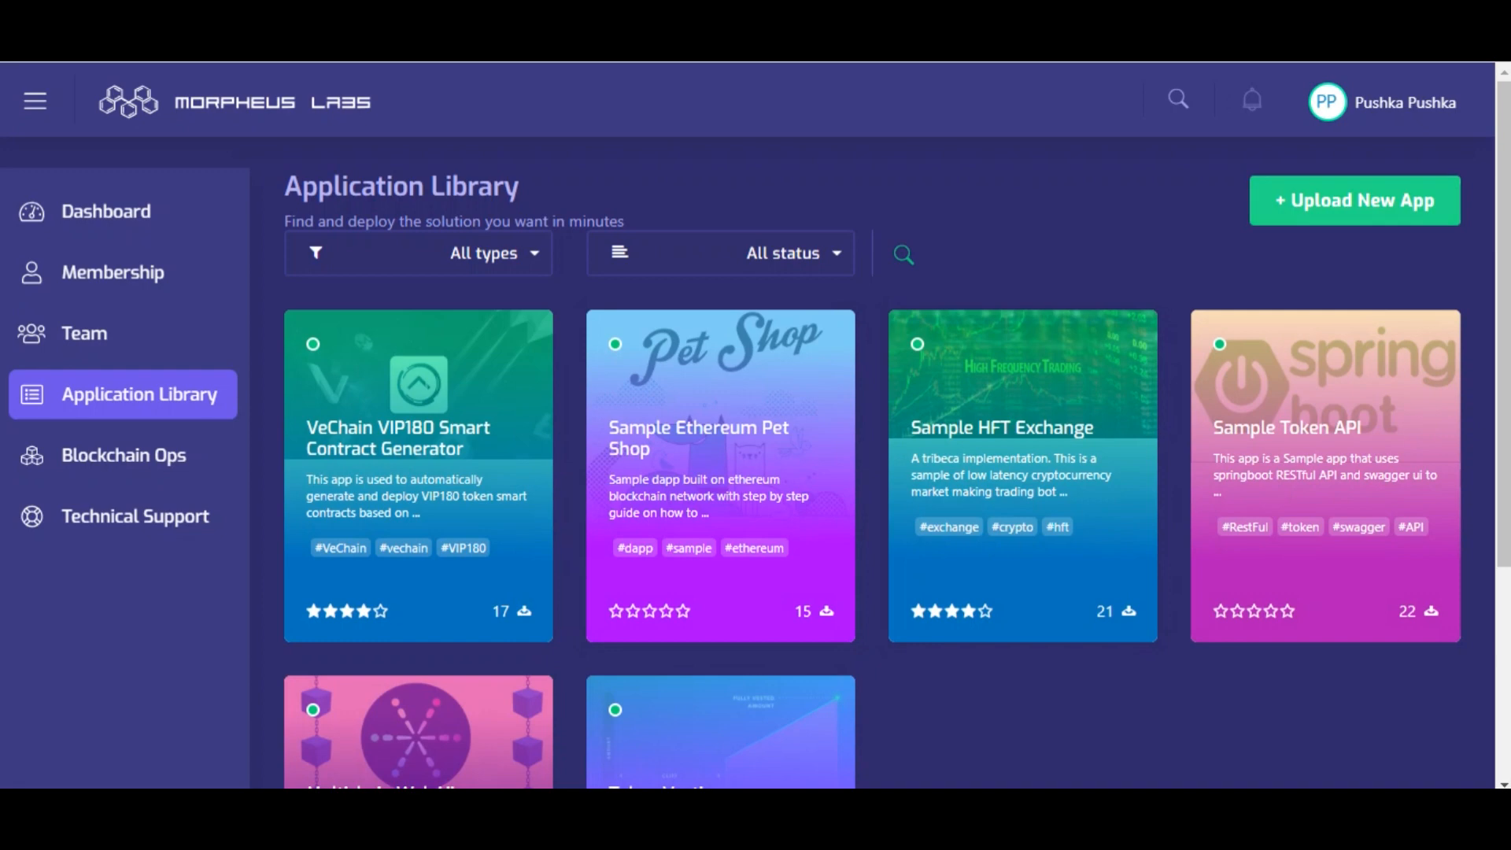
left_click(1354, 200)
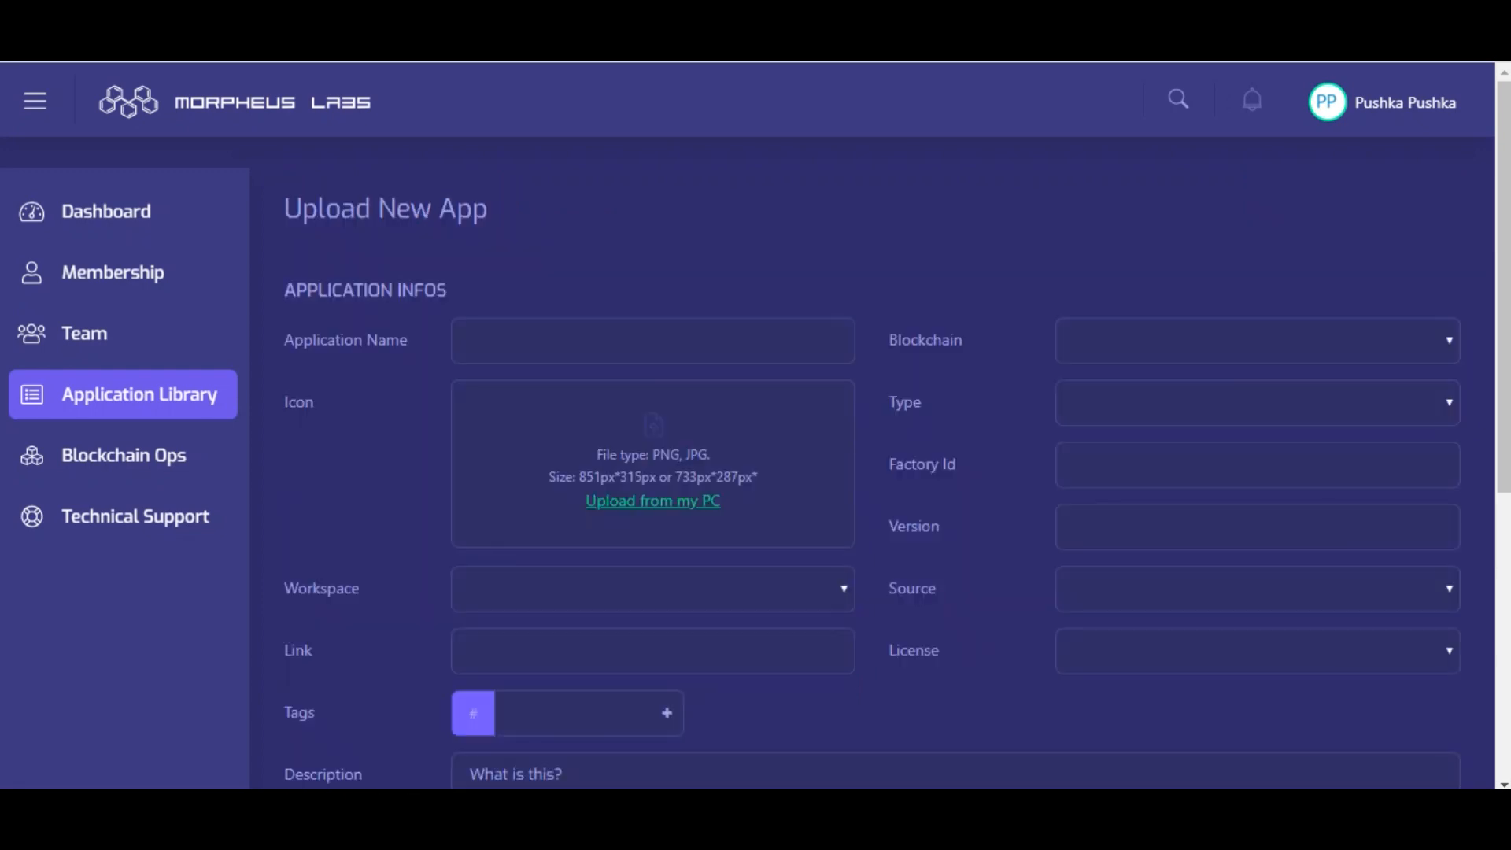
- Raise the MITx token amount to 5 and check the target blockchain choices such as Ethereum
scroll("down", 3)
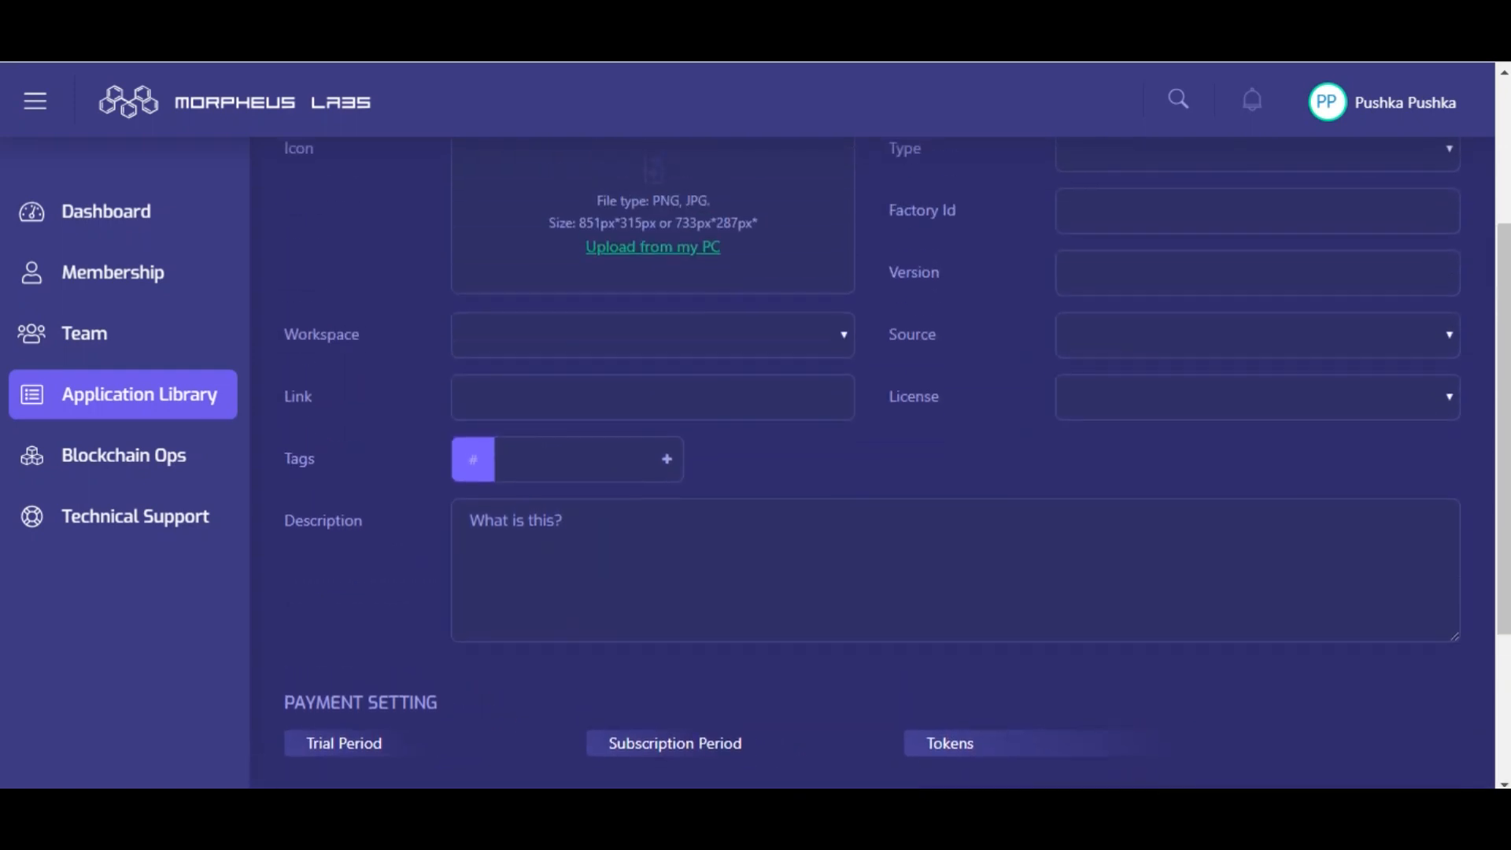
scroll("down", 3)
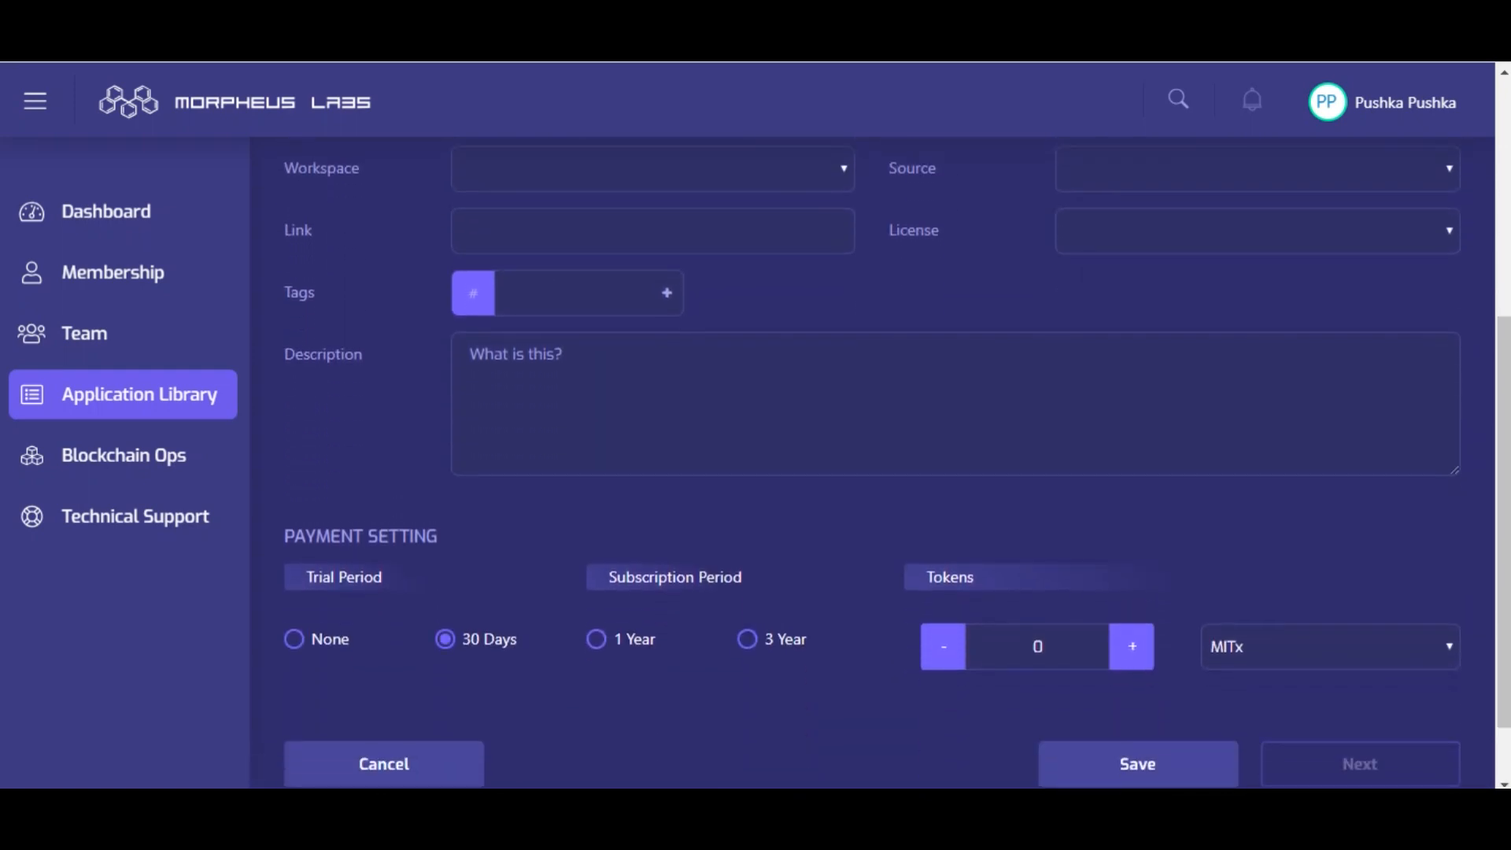
left_click(1132, 647)
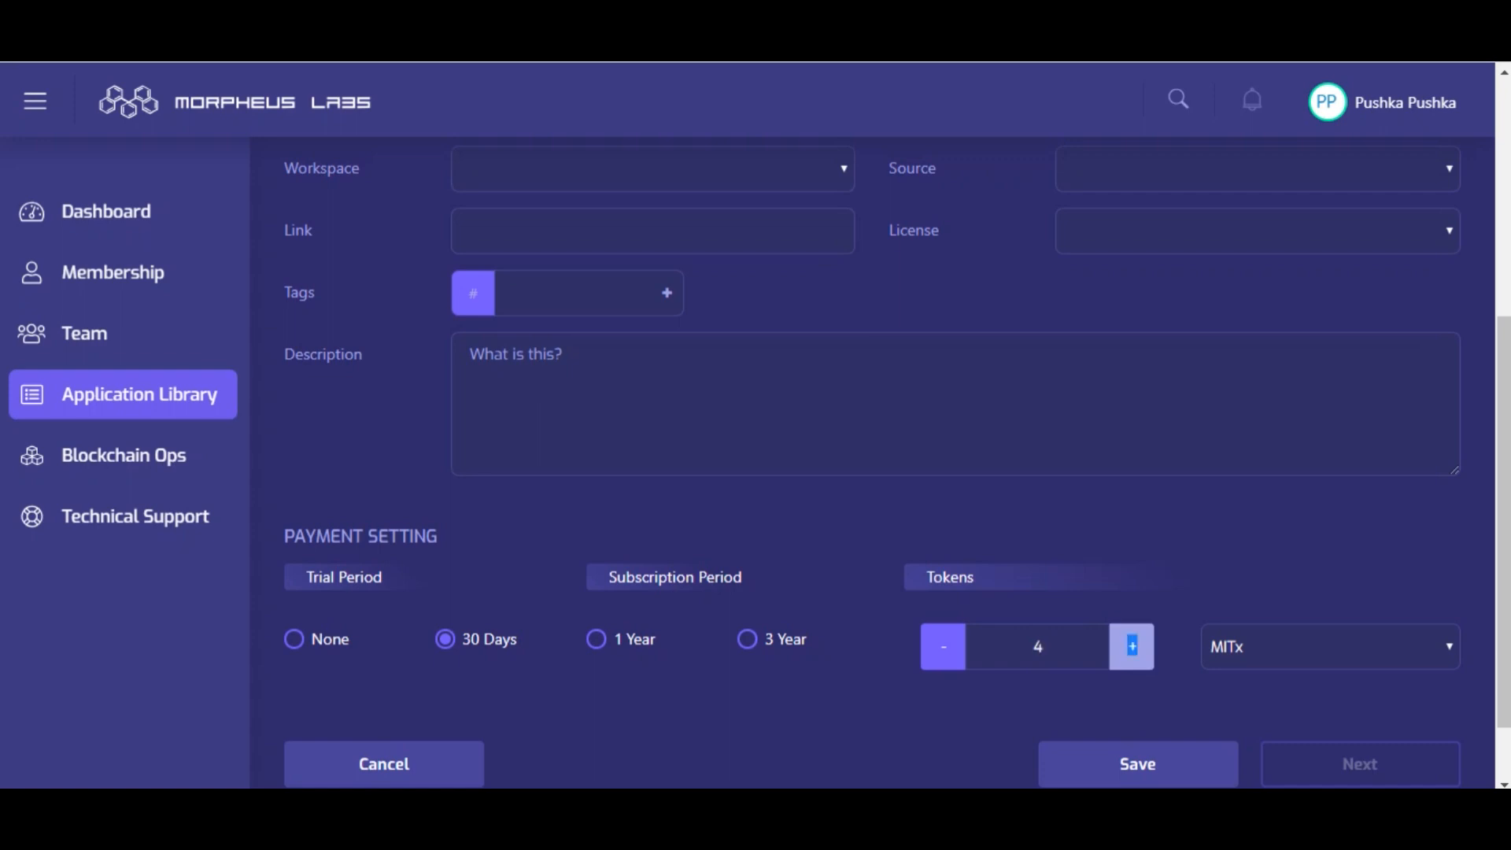
left_click(1132, 647)
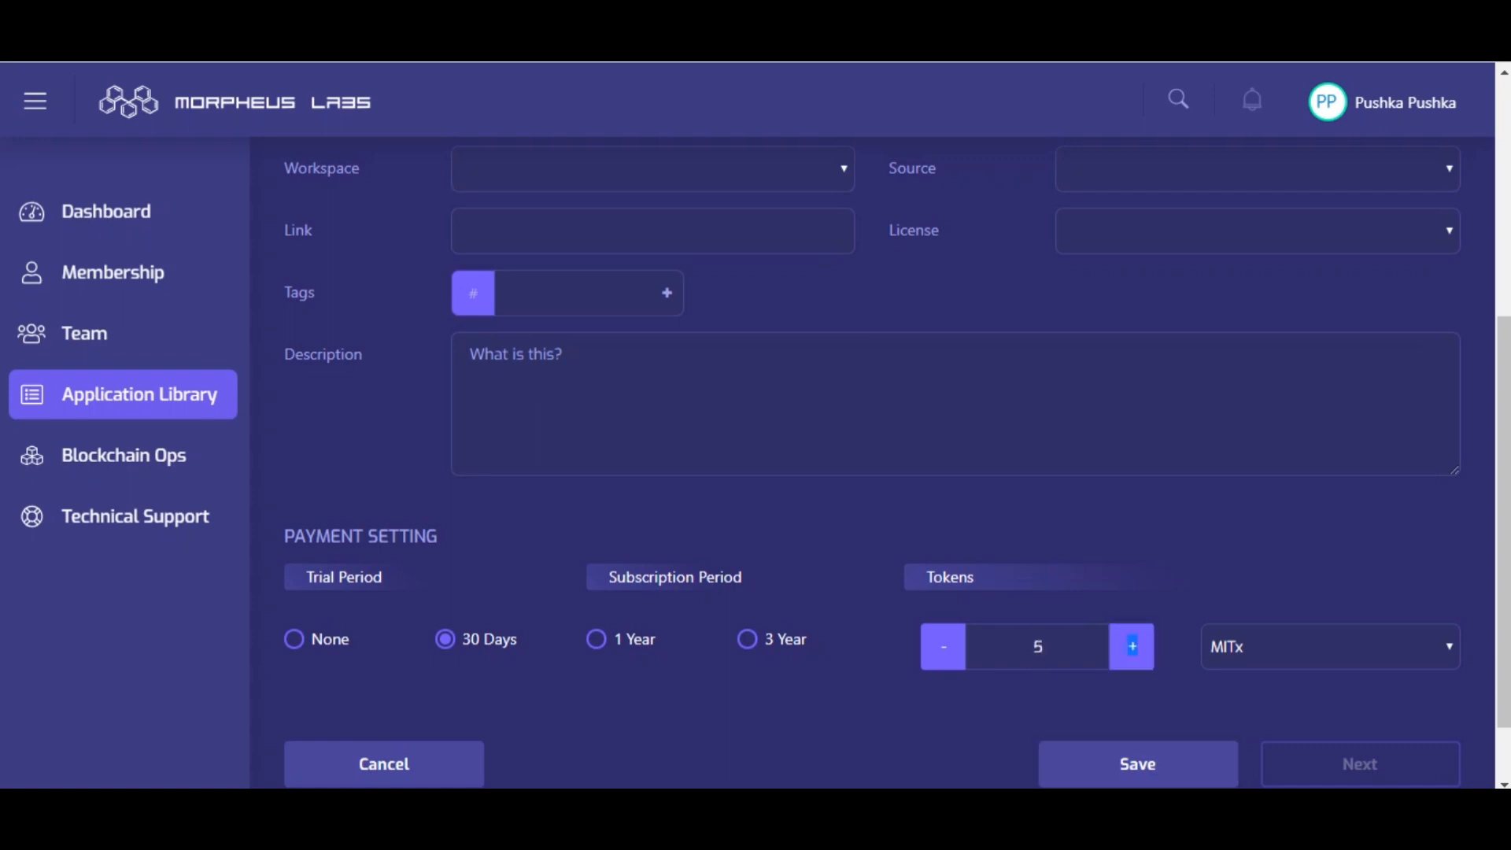
scroll("up", 3)
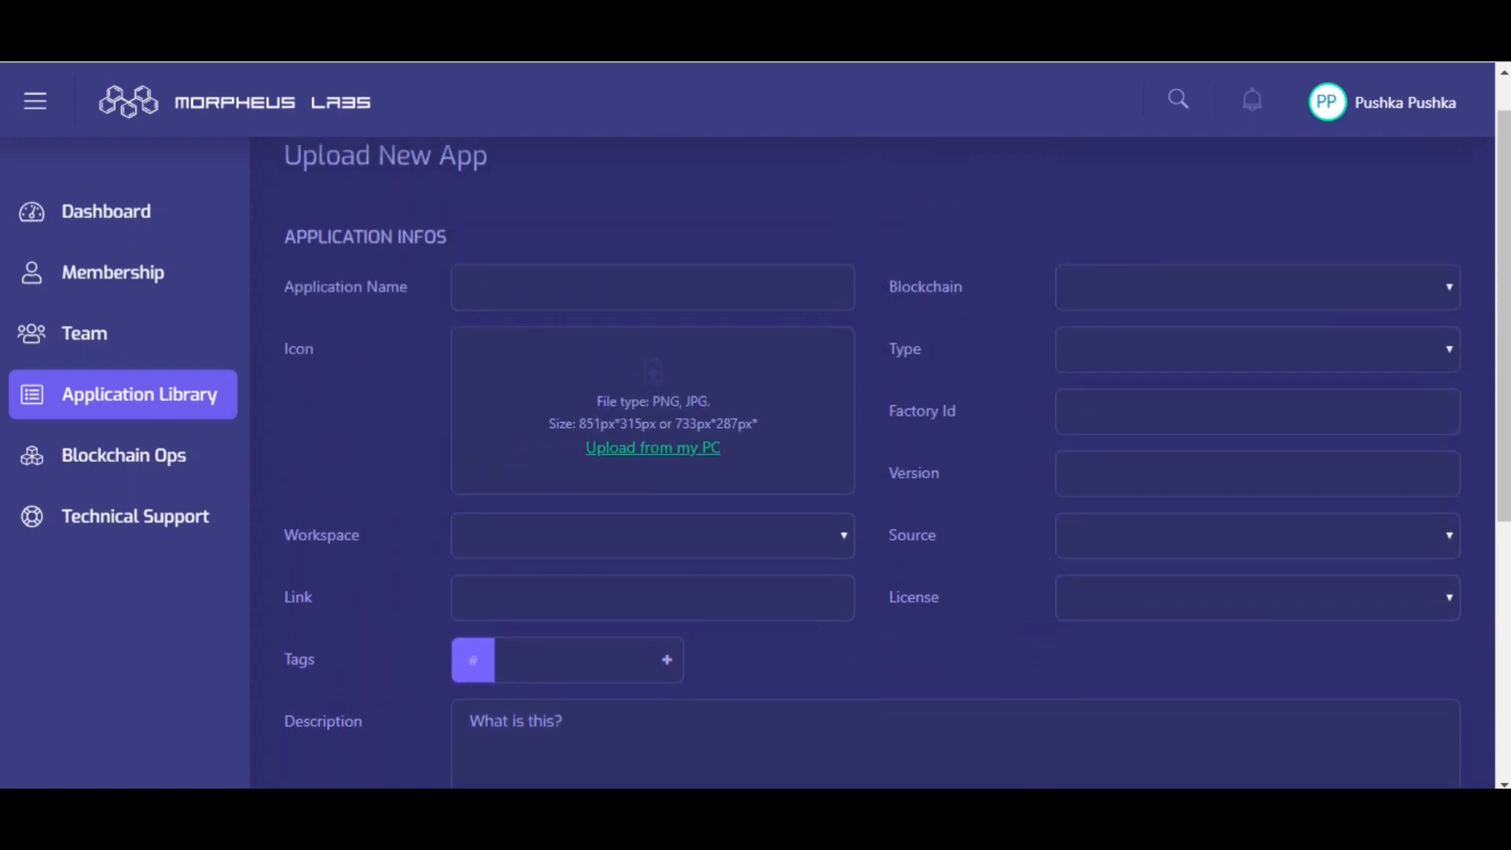
left_click(1253, 286)
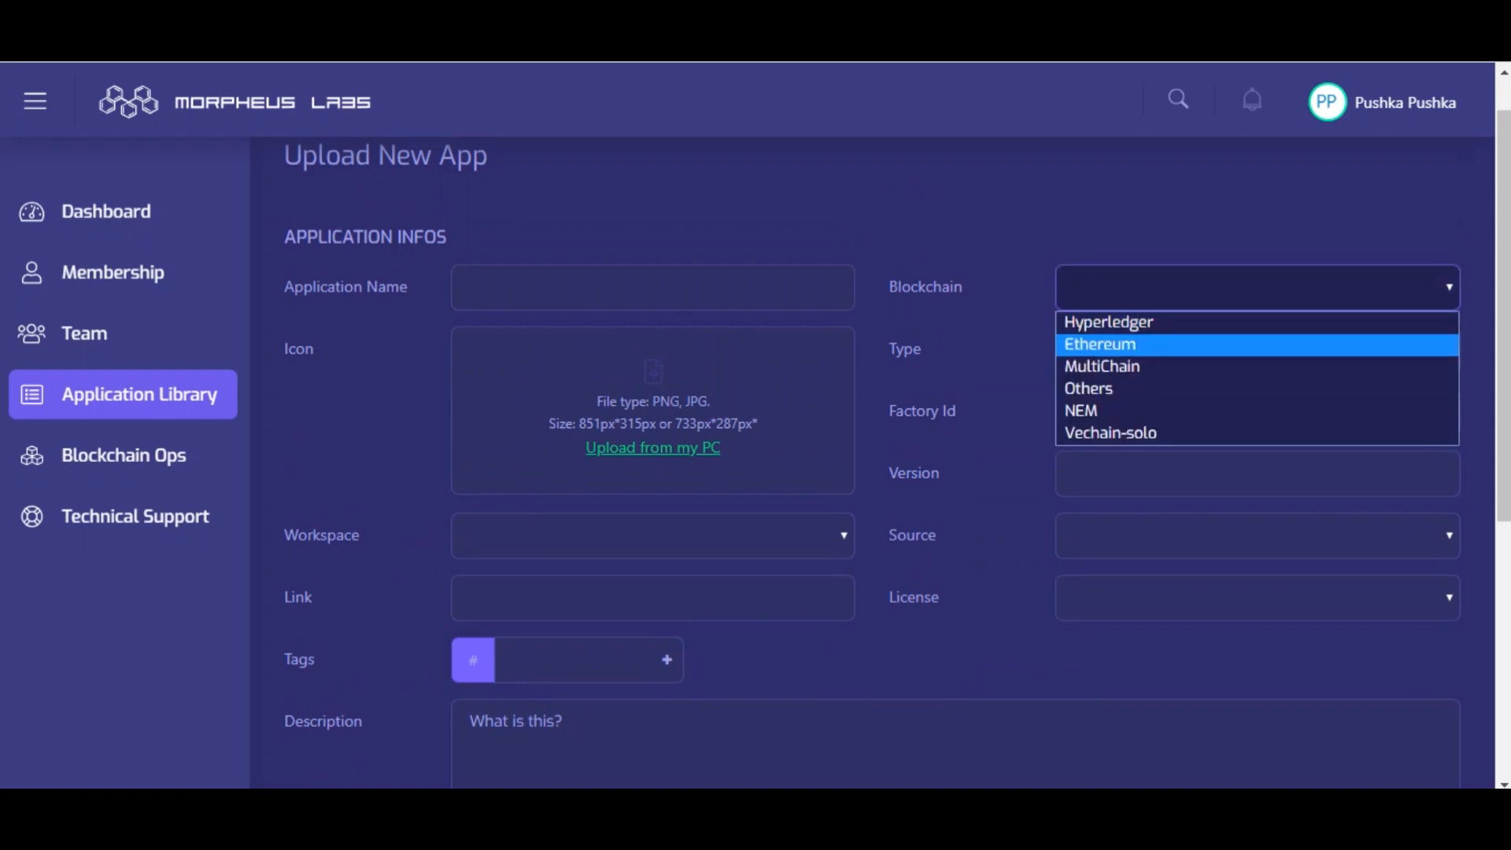
- Set the app type to Developer Service and the license to GNU GPLv3
left_click(1099, 345)
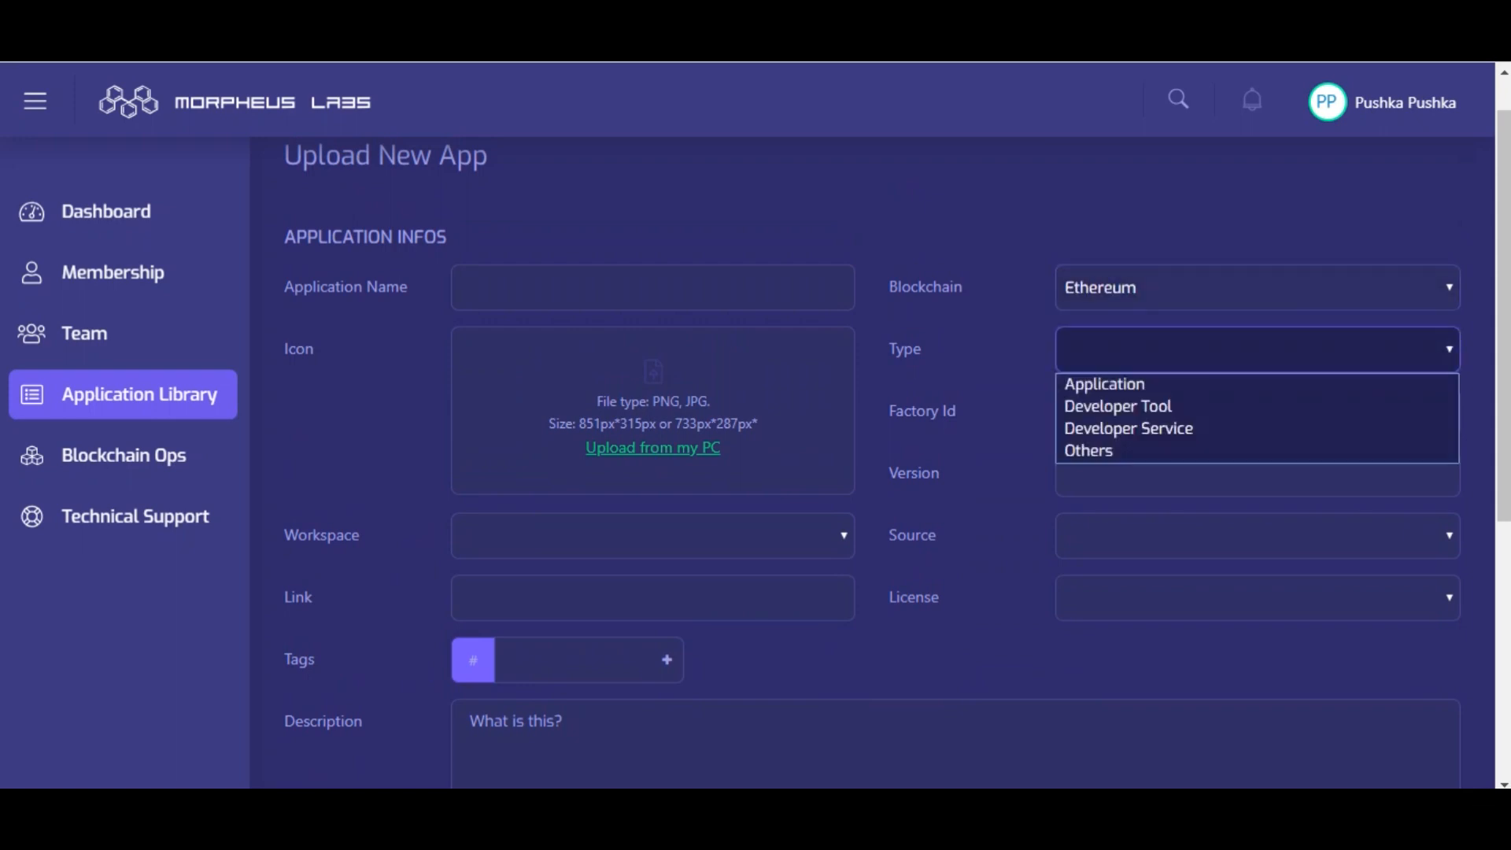
left_click(1128, 428)
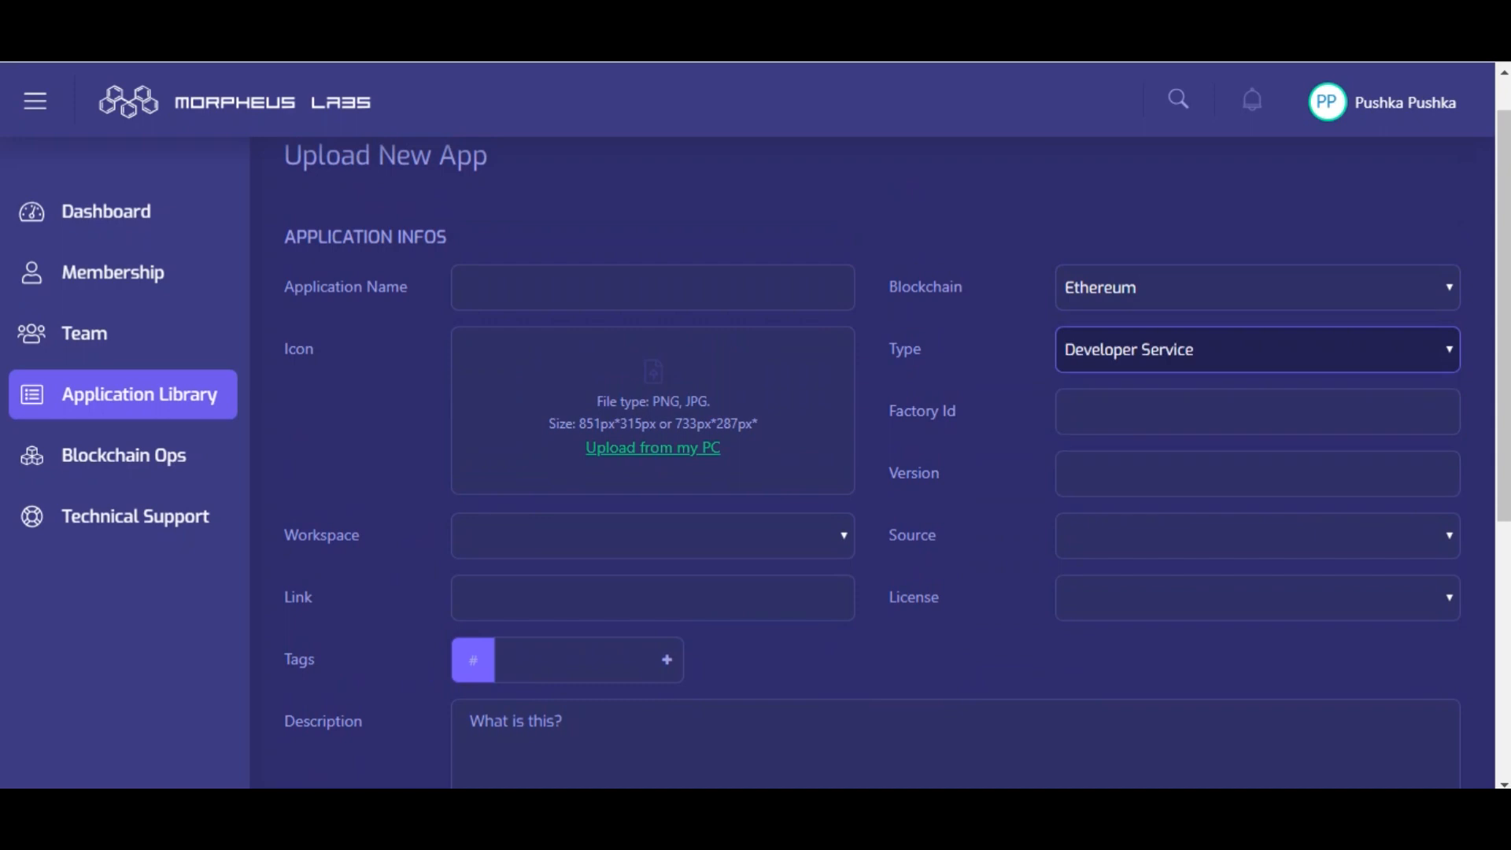
left_click(1257, 597)
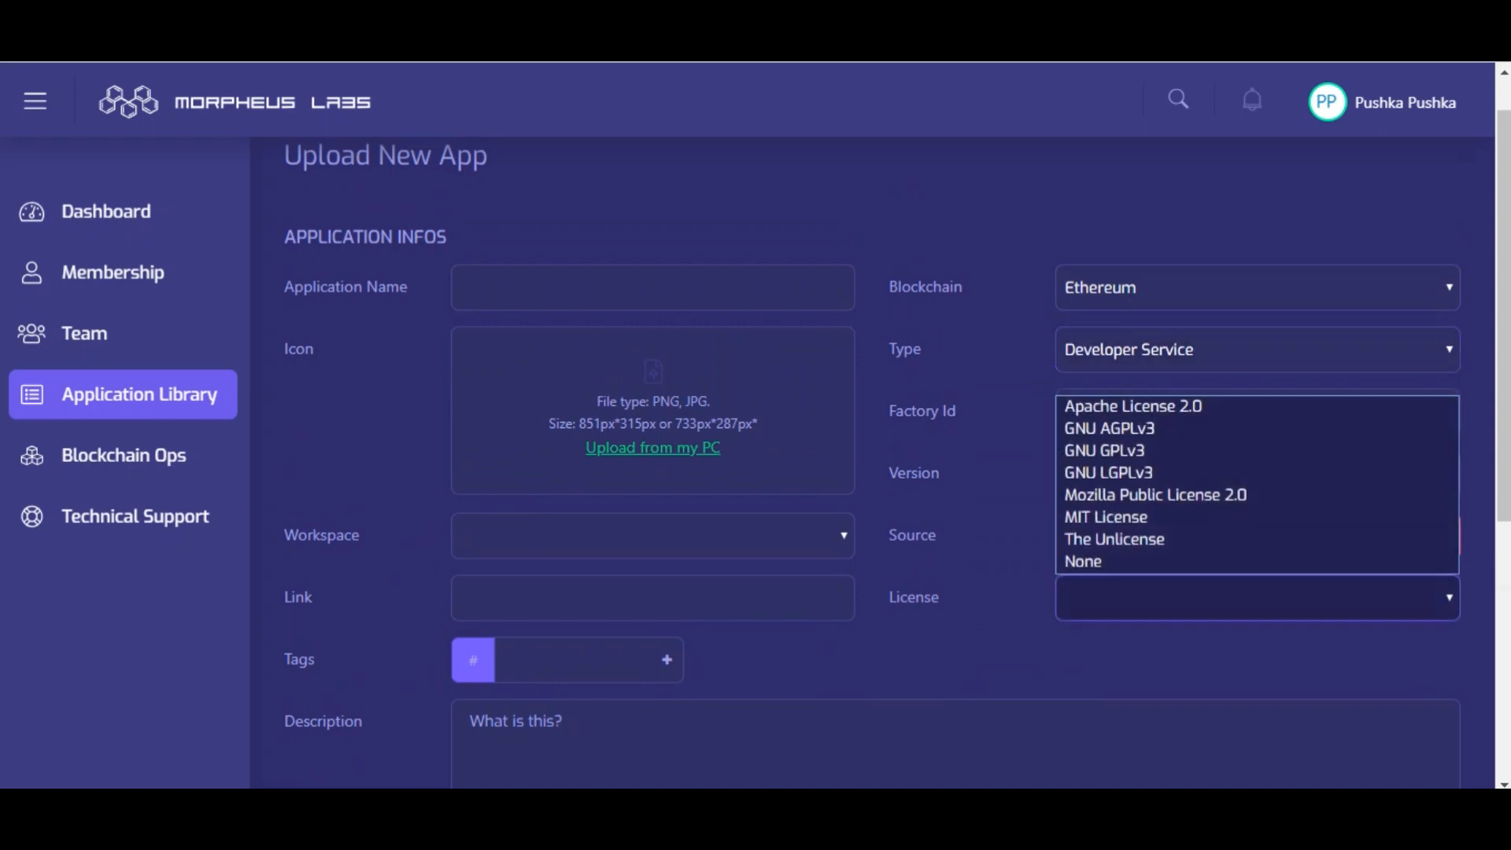
left_click(1105, 450)
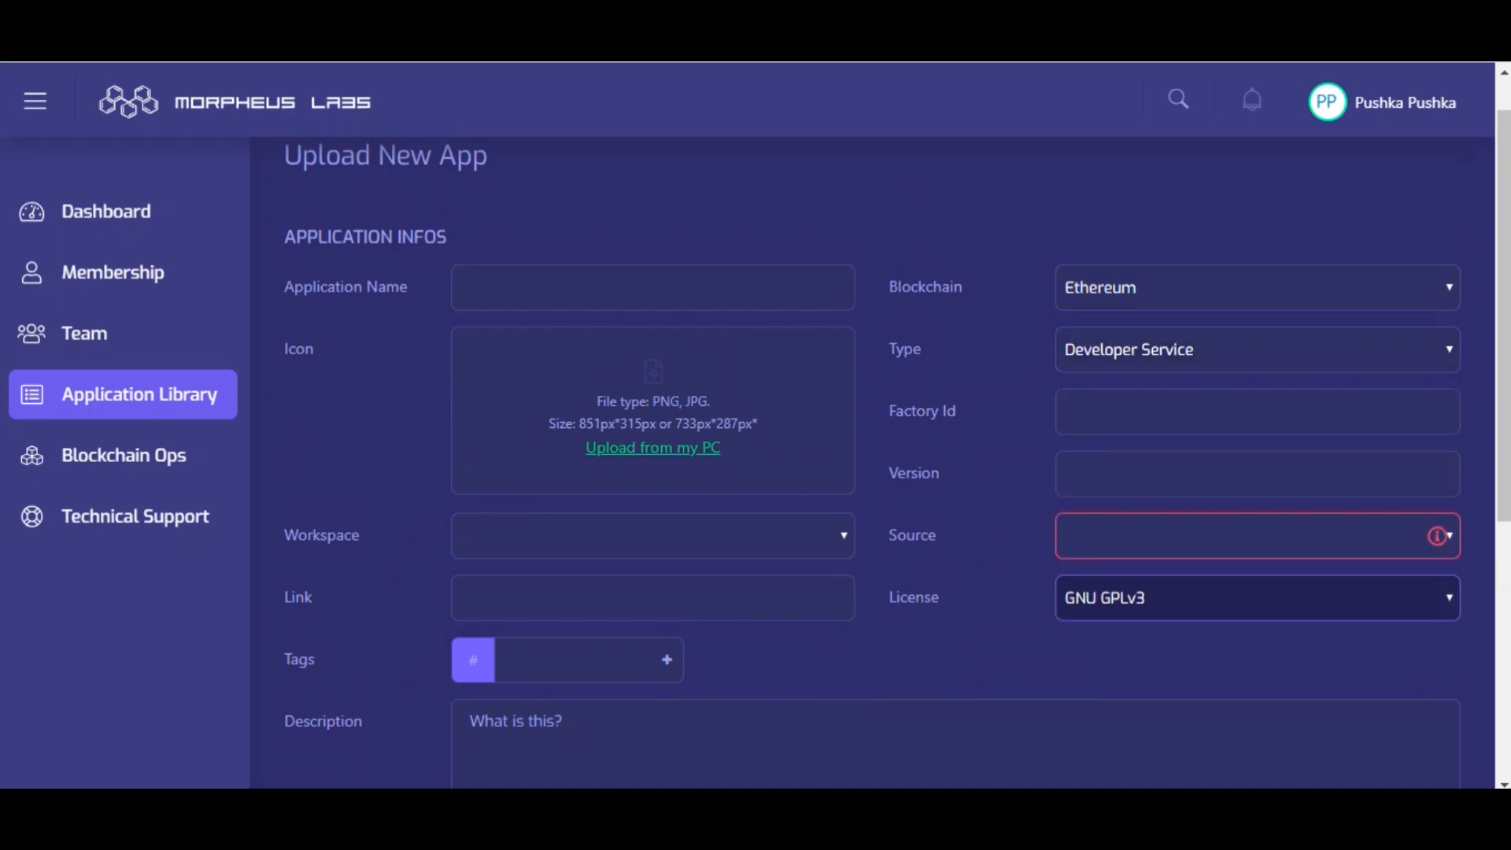
left_click(651, 535)
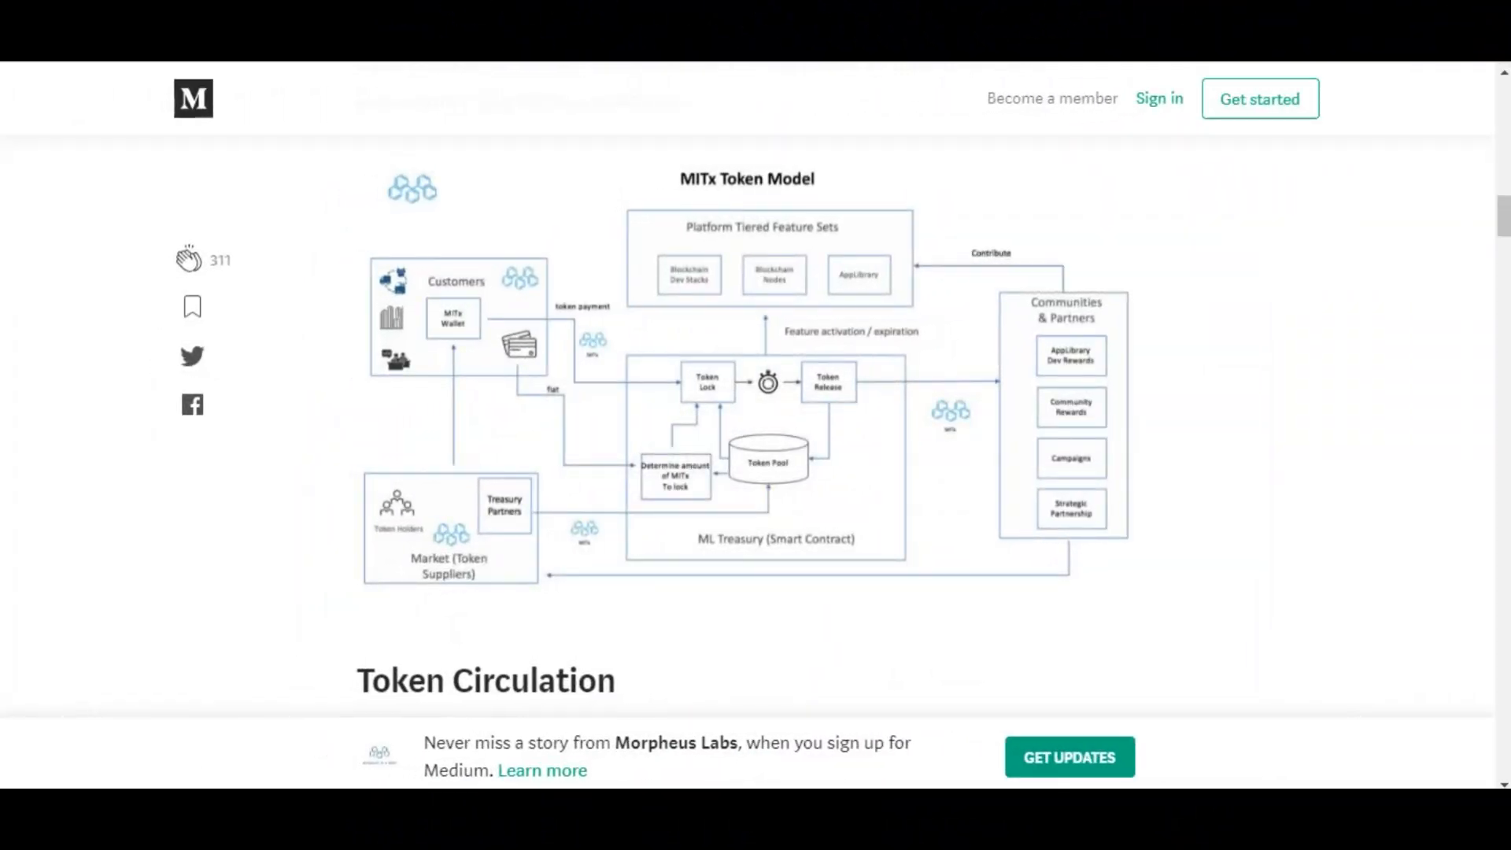
- Read the MITx token article from the token model diagram past Treasury, AppLibrary and Protocol Partners to Community 'Nodes'
scroll("down", 3)
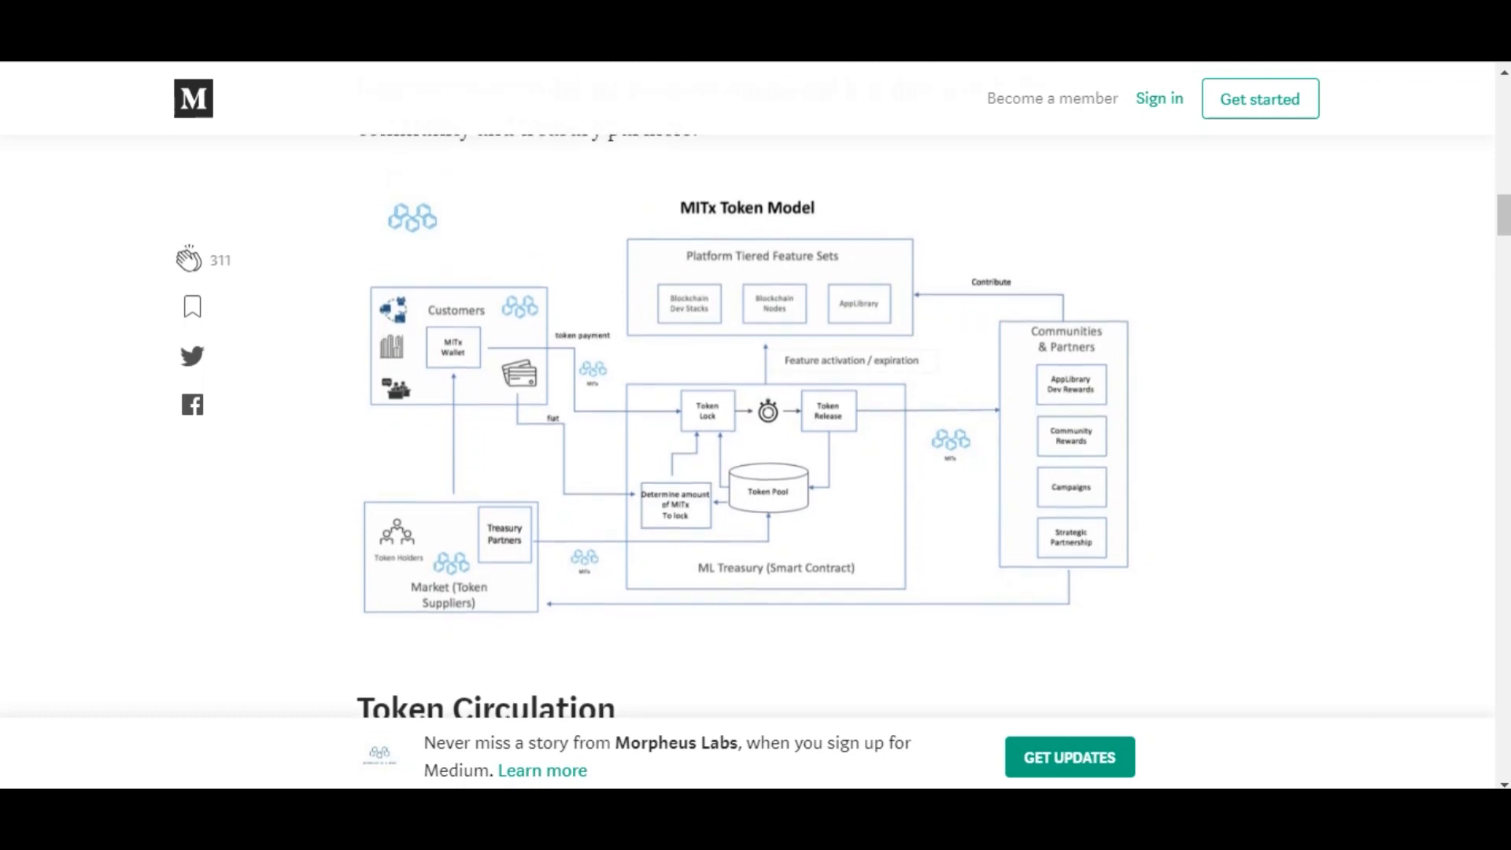
scroll("down", 3)
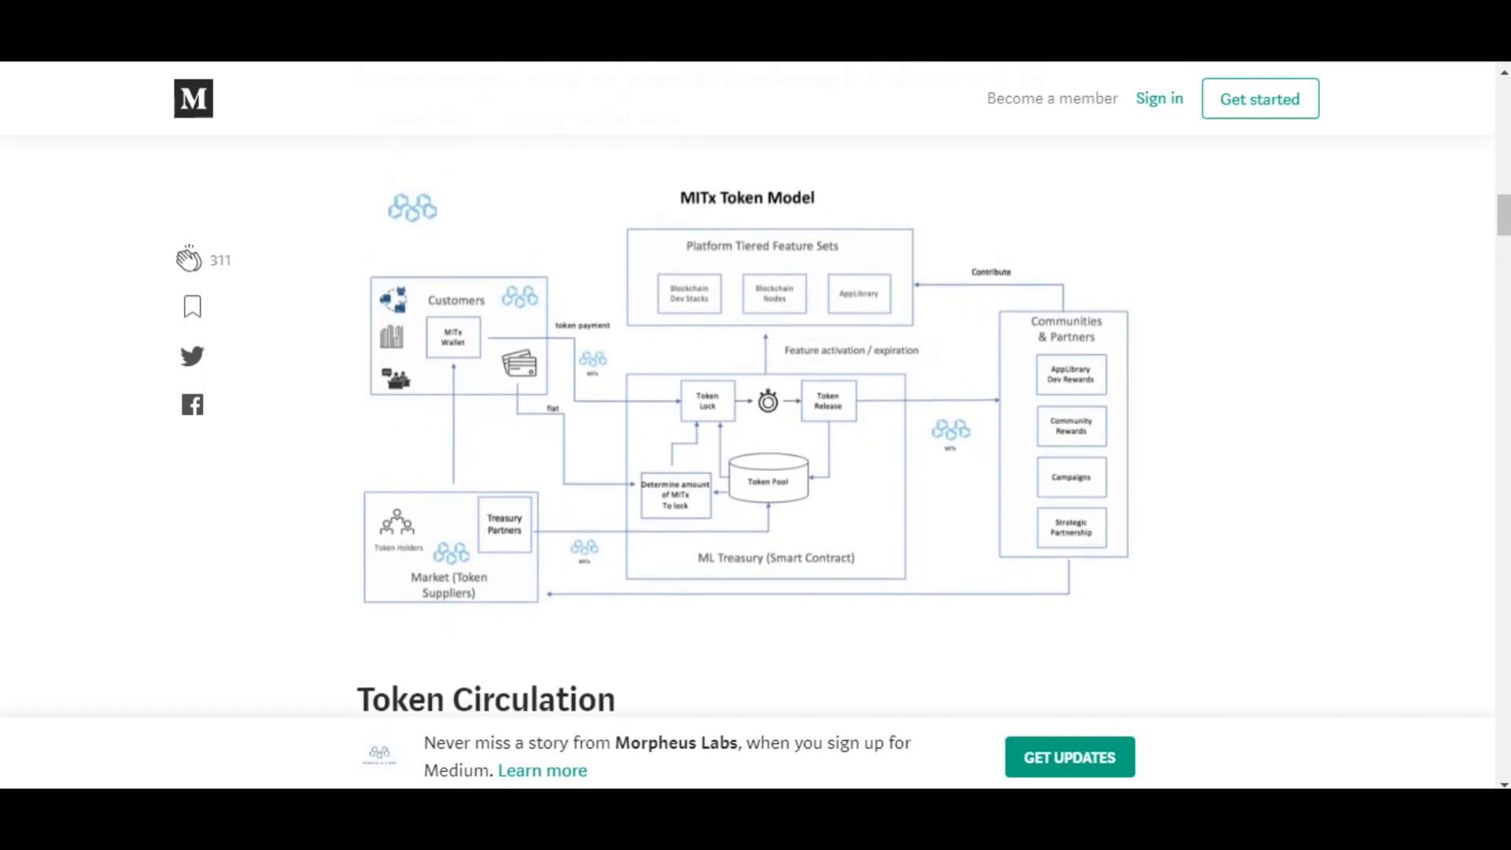
scroll("down", 3)
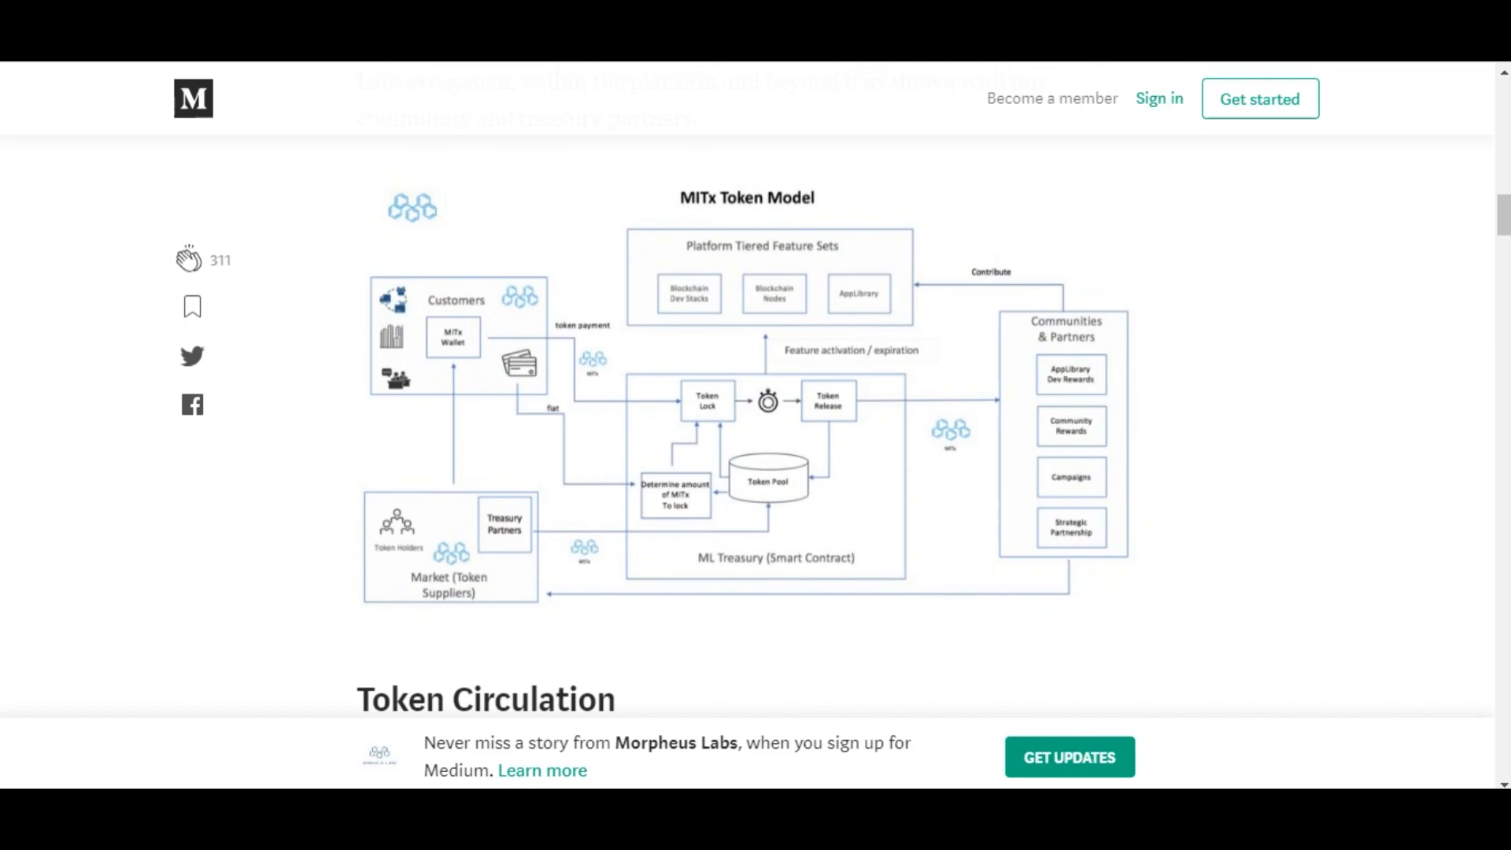
scroll("down", 3)
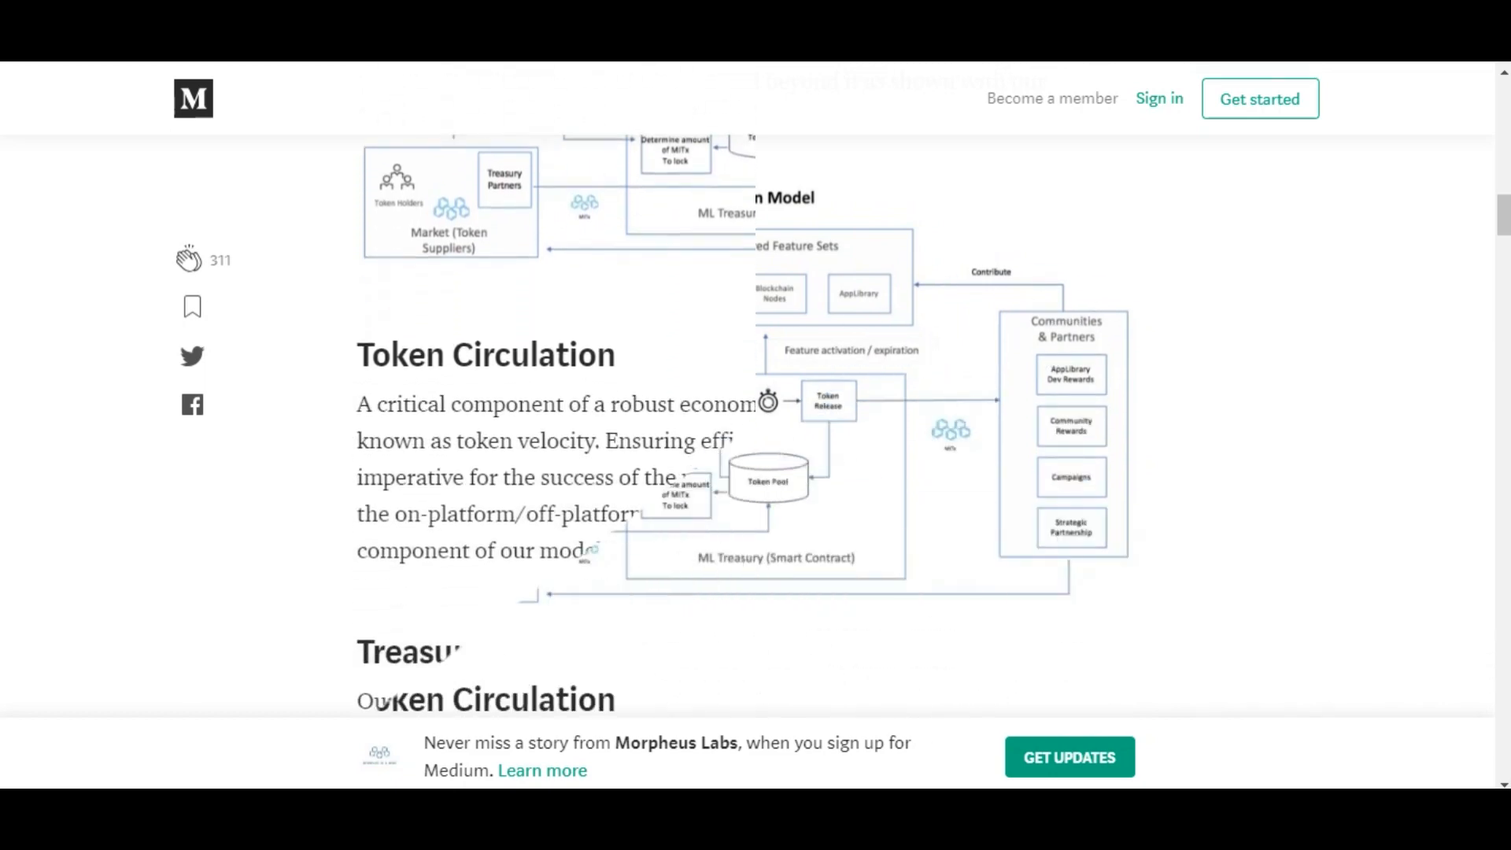
scroll("down", 3)
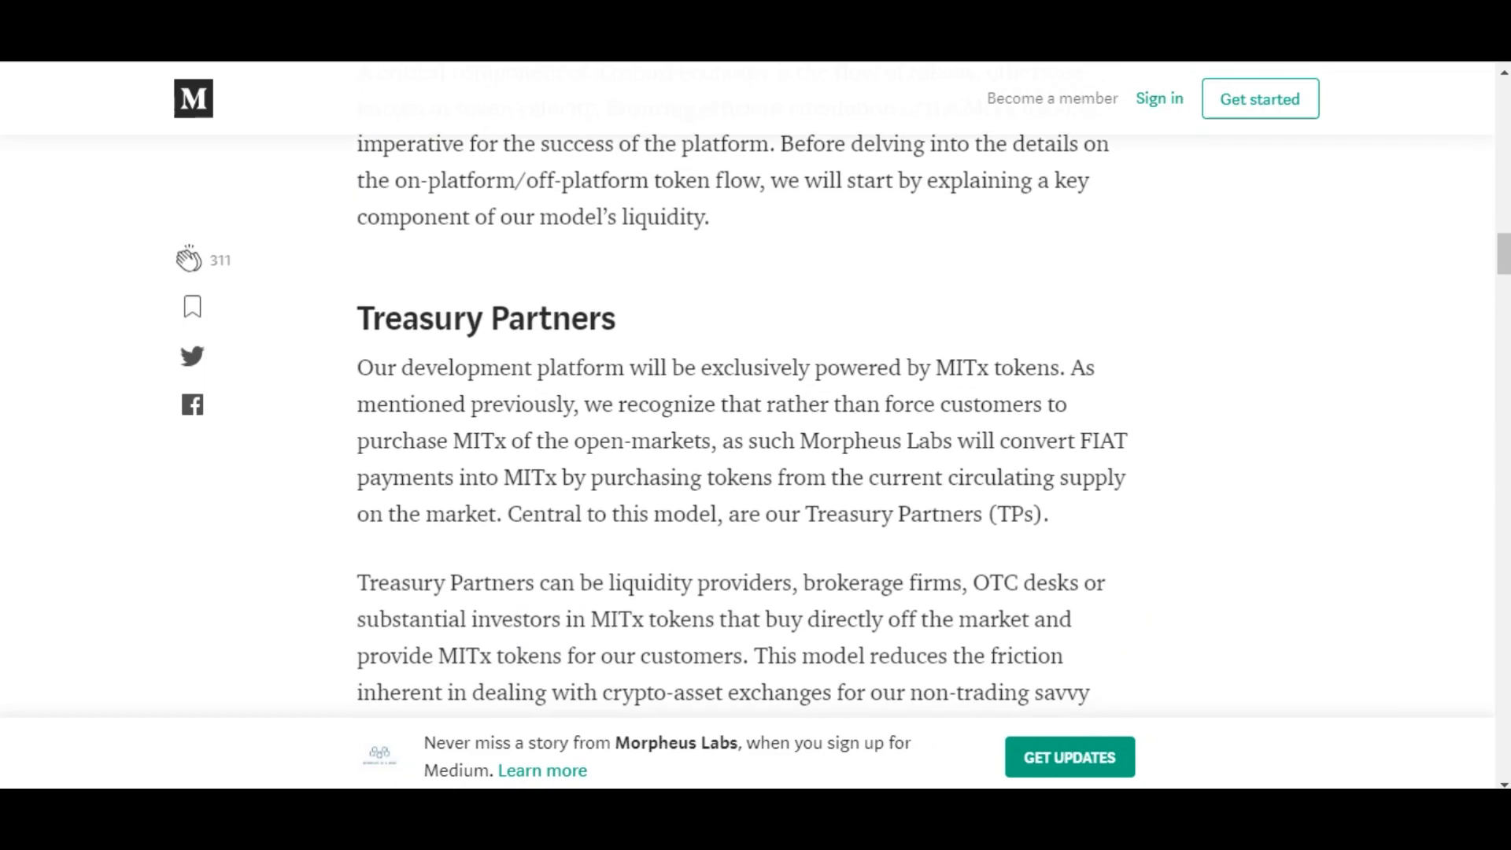
scroll("down", 3)
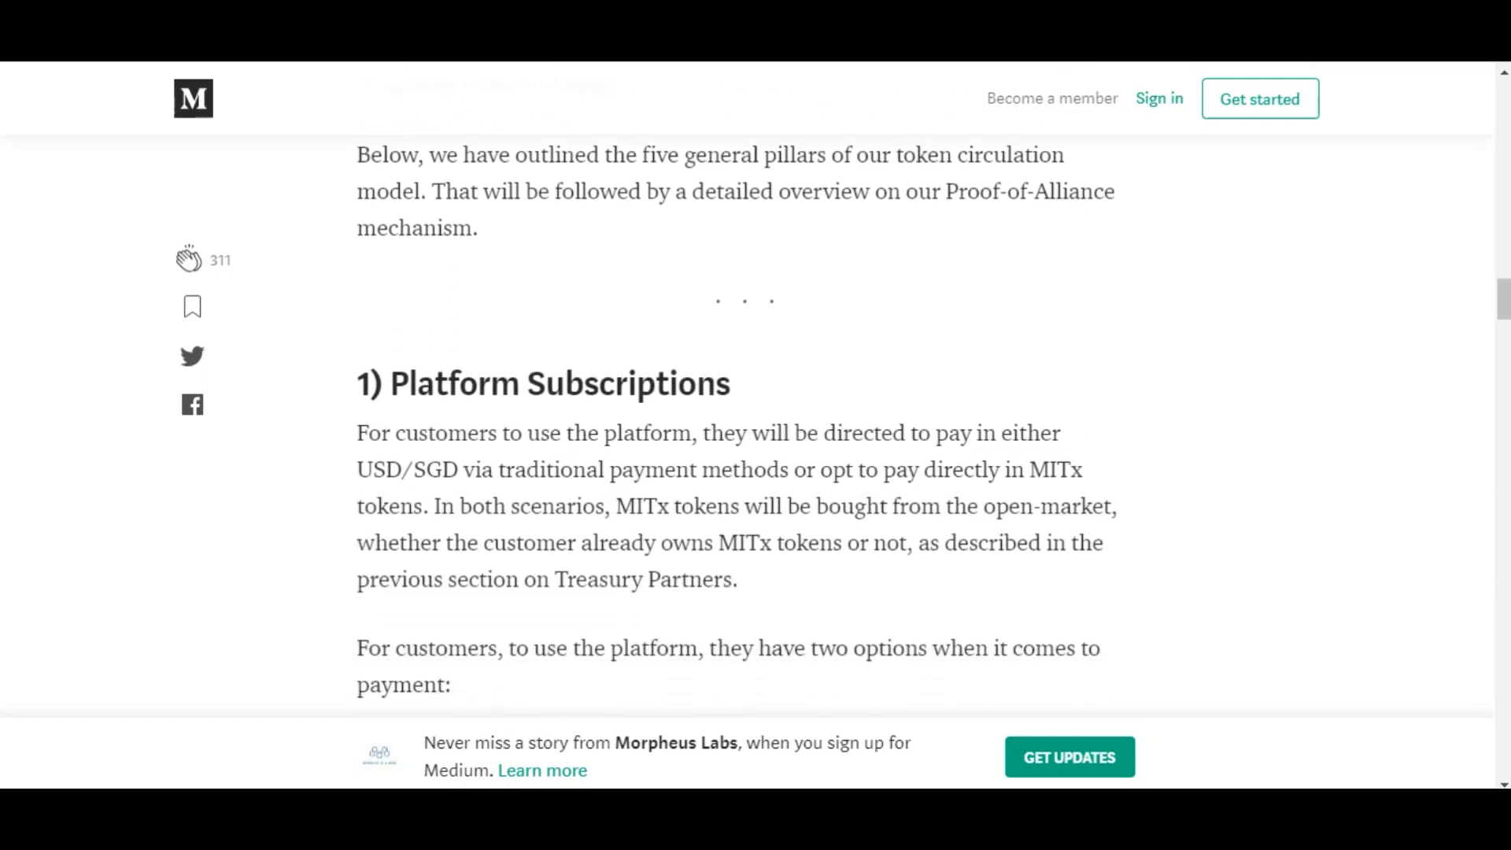
scroll("down", 3)
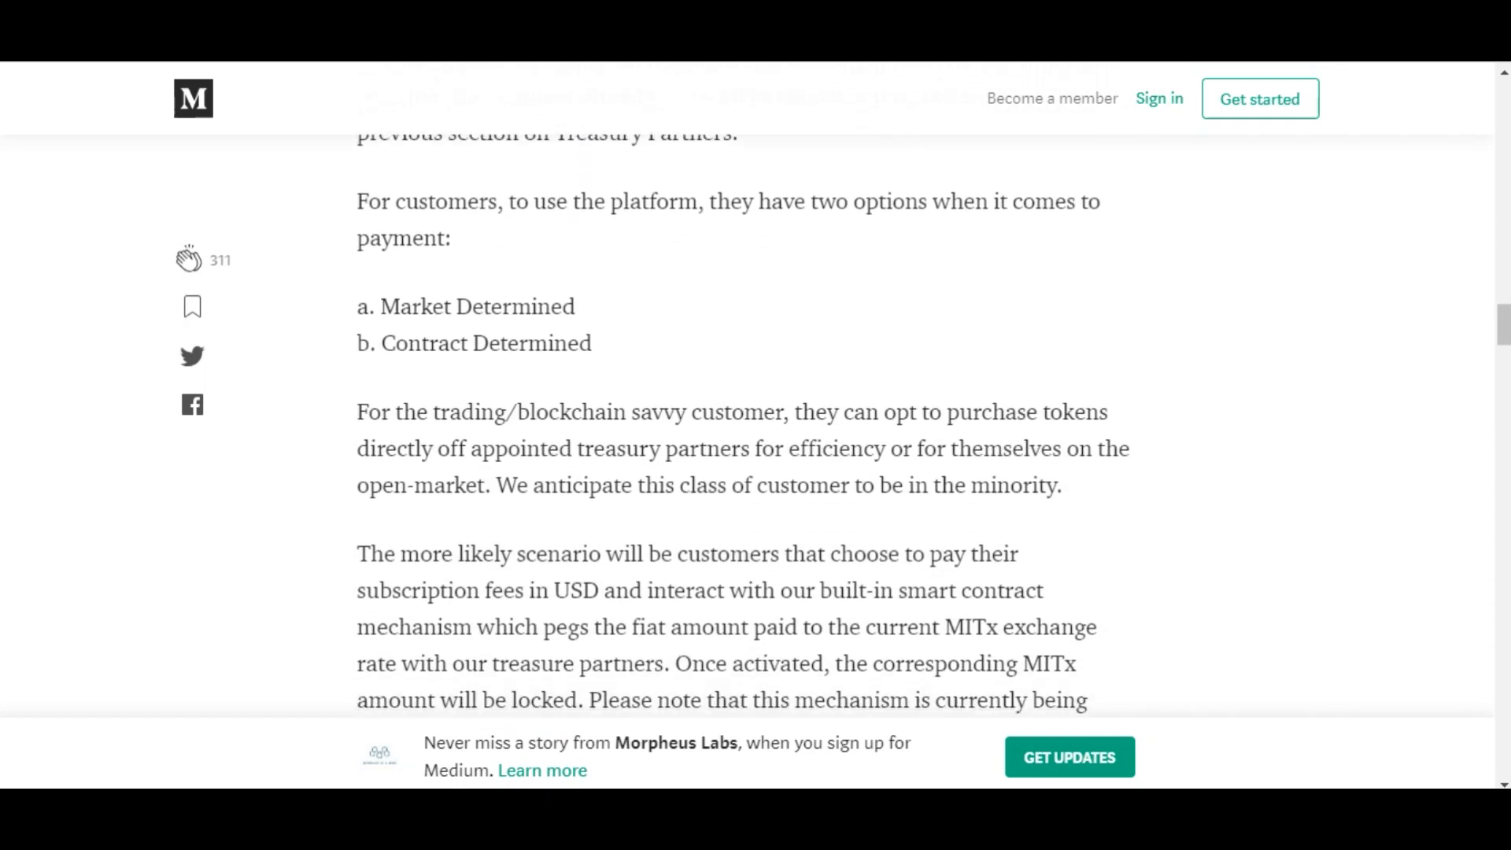
scroll("down", 3)
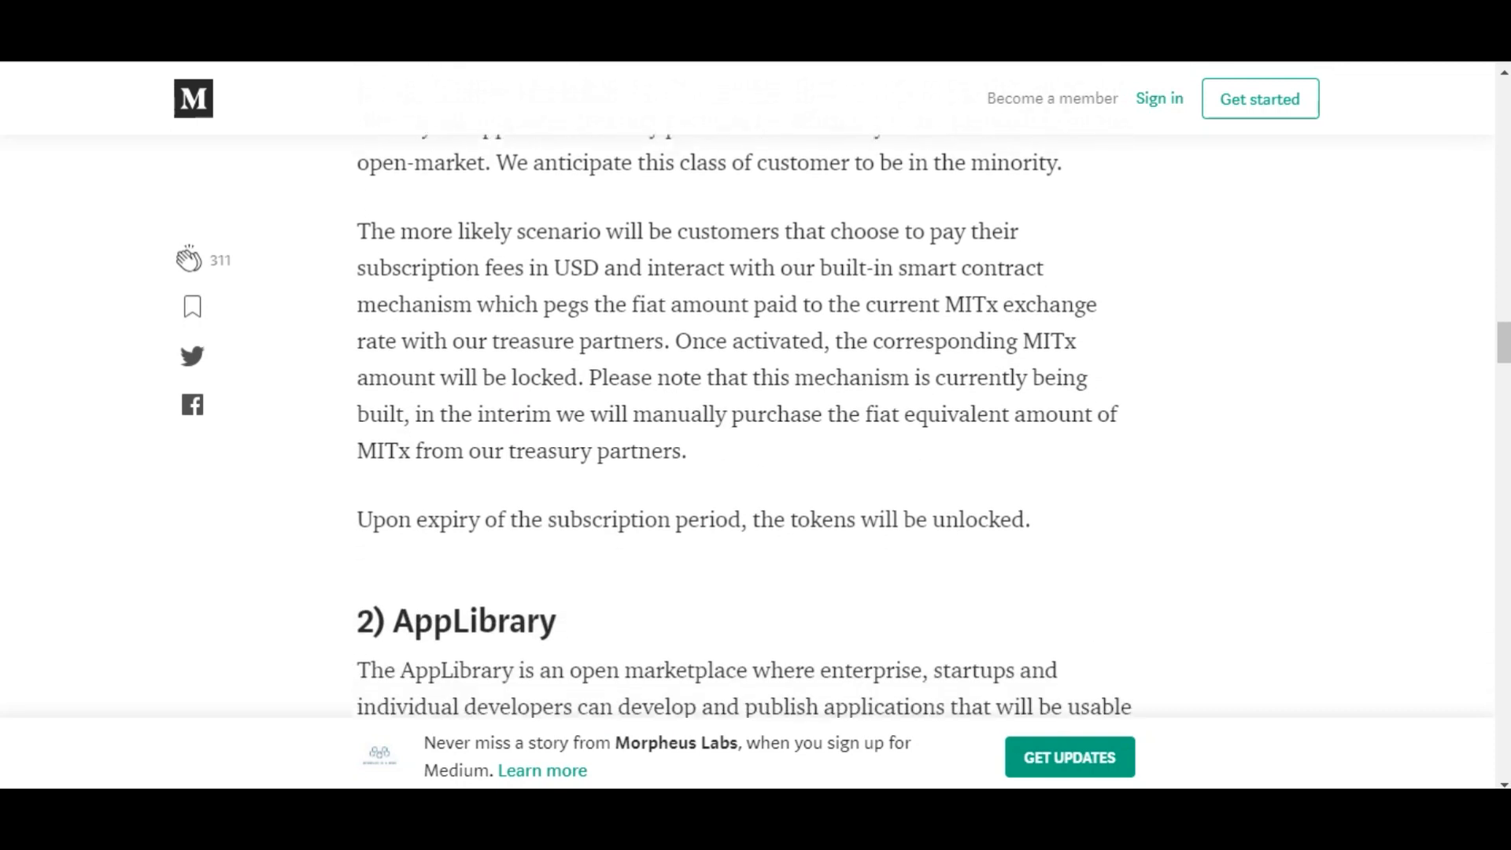
scroll("down", 3)
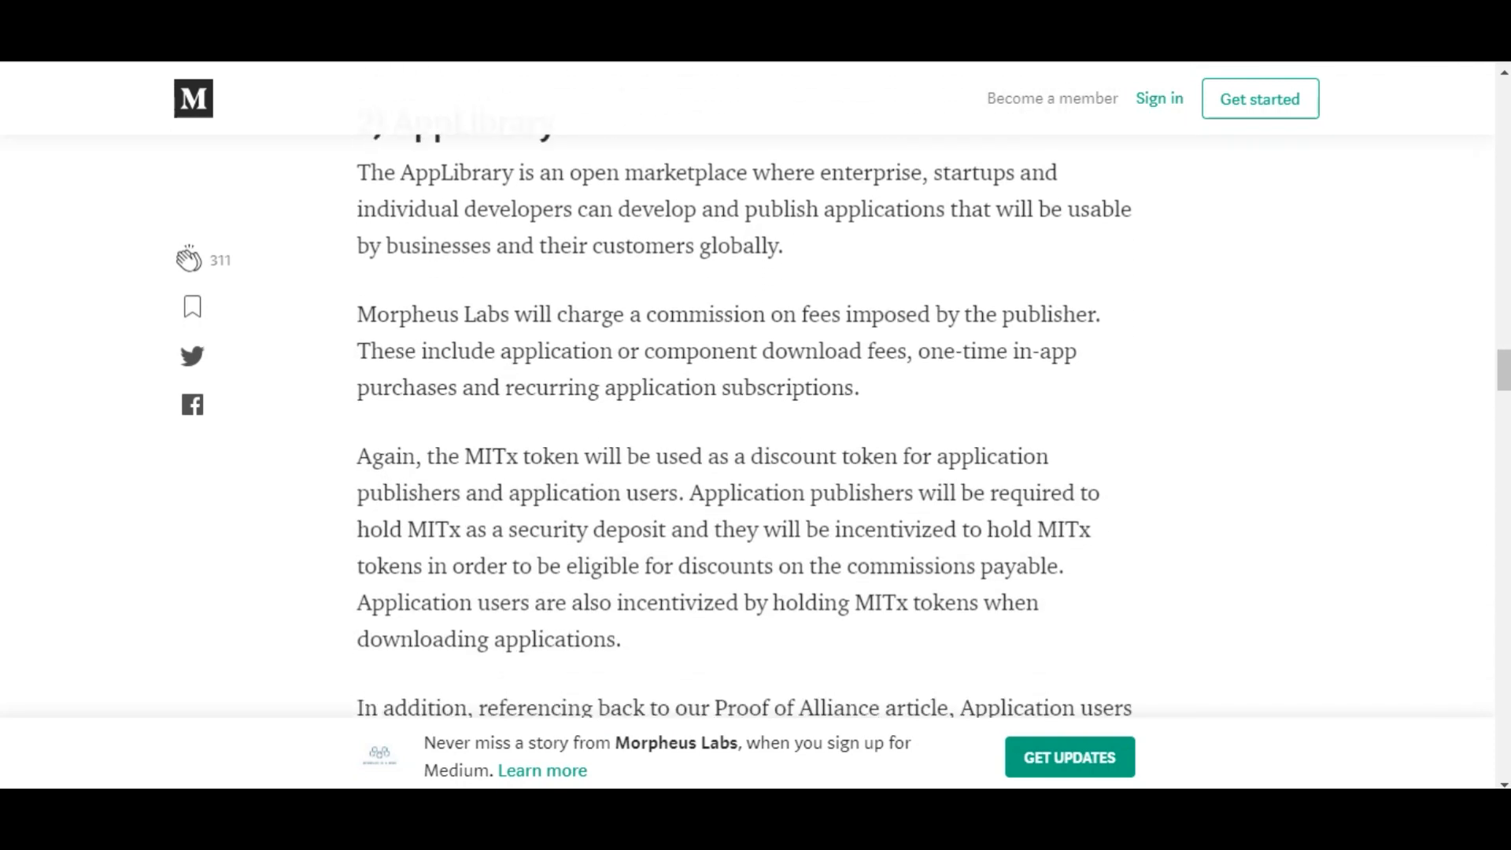
scroll("down", 3)
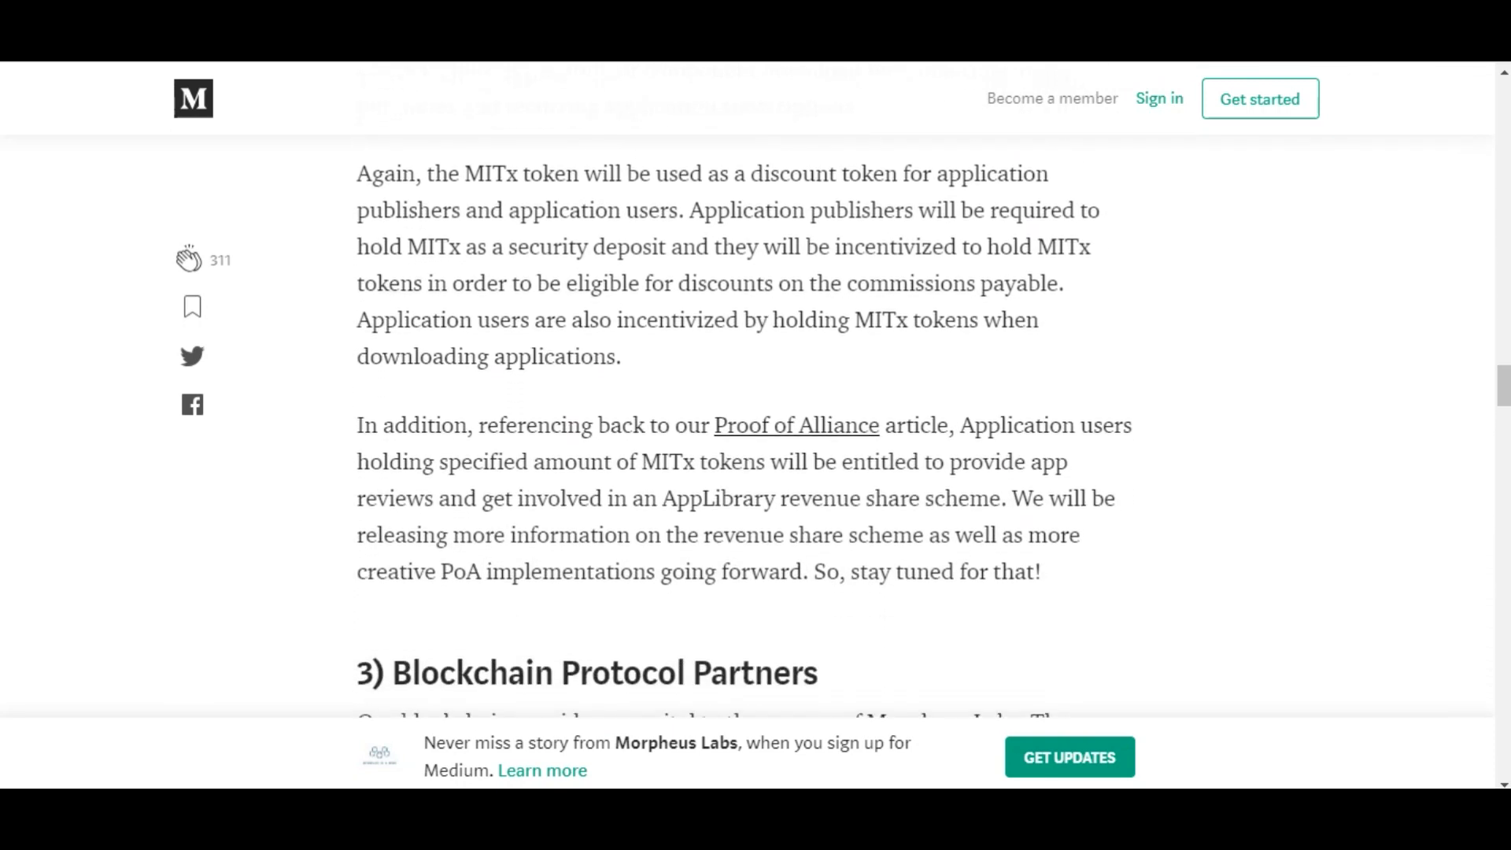
scroll("down", 3)
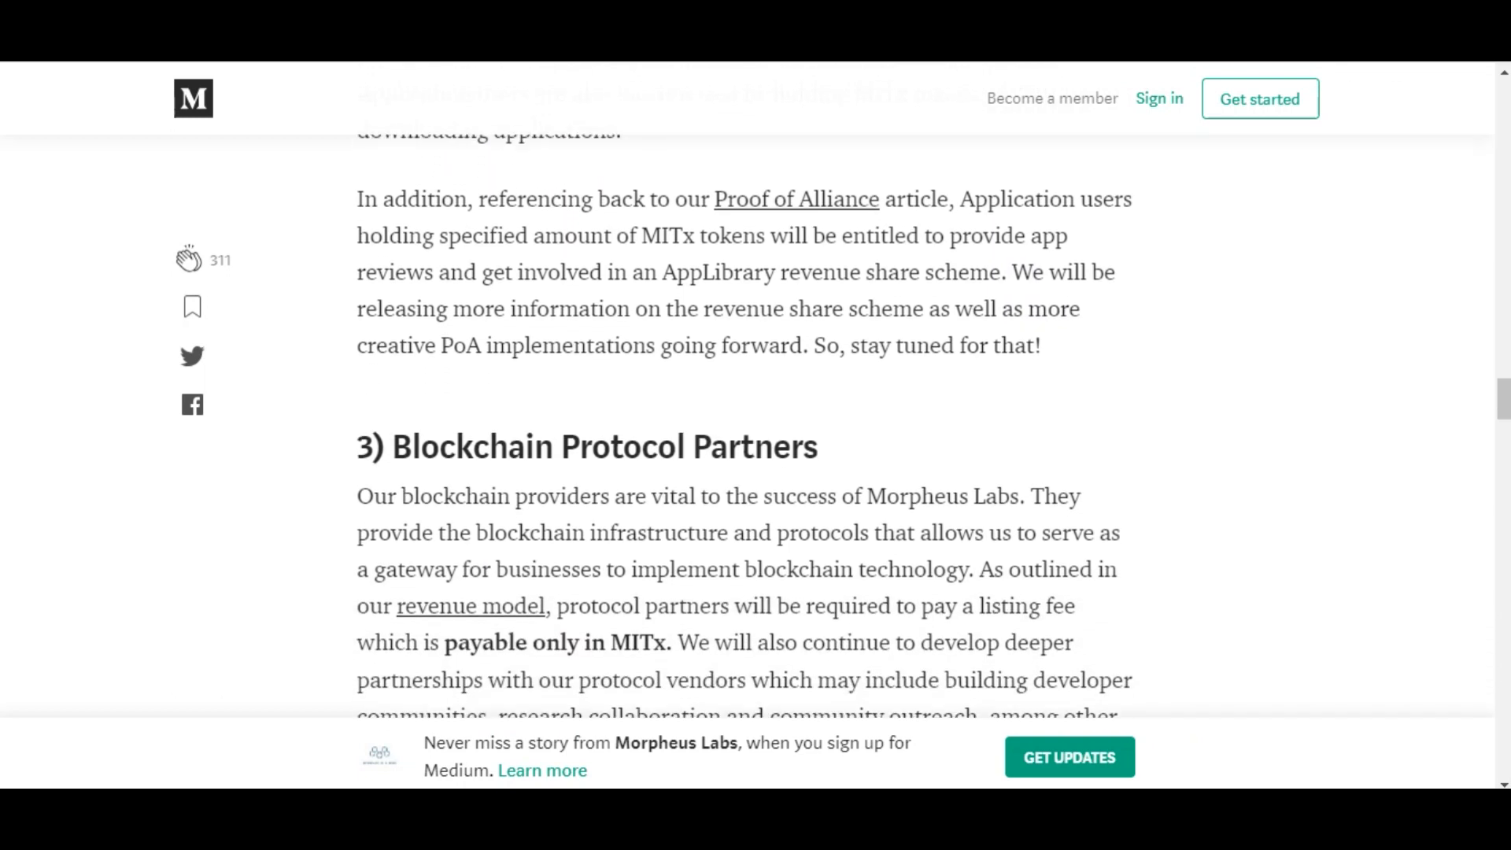
scroll("down", 3)
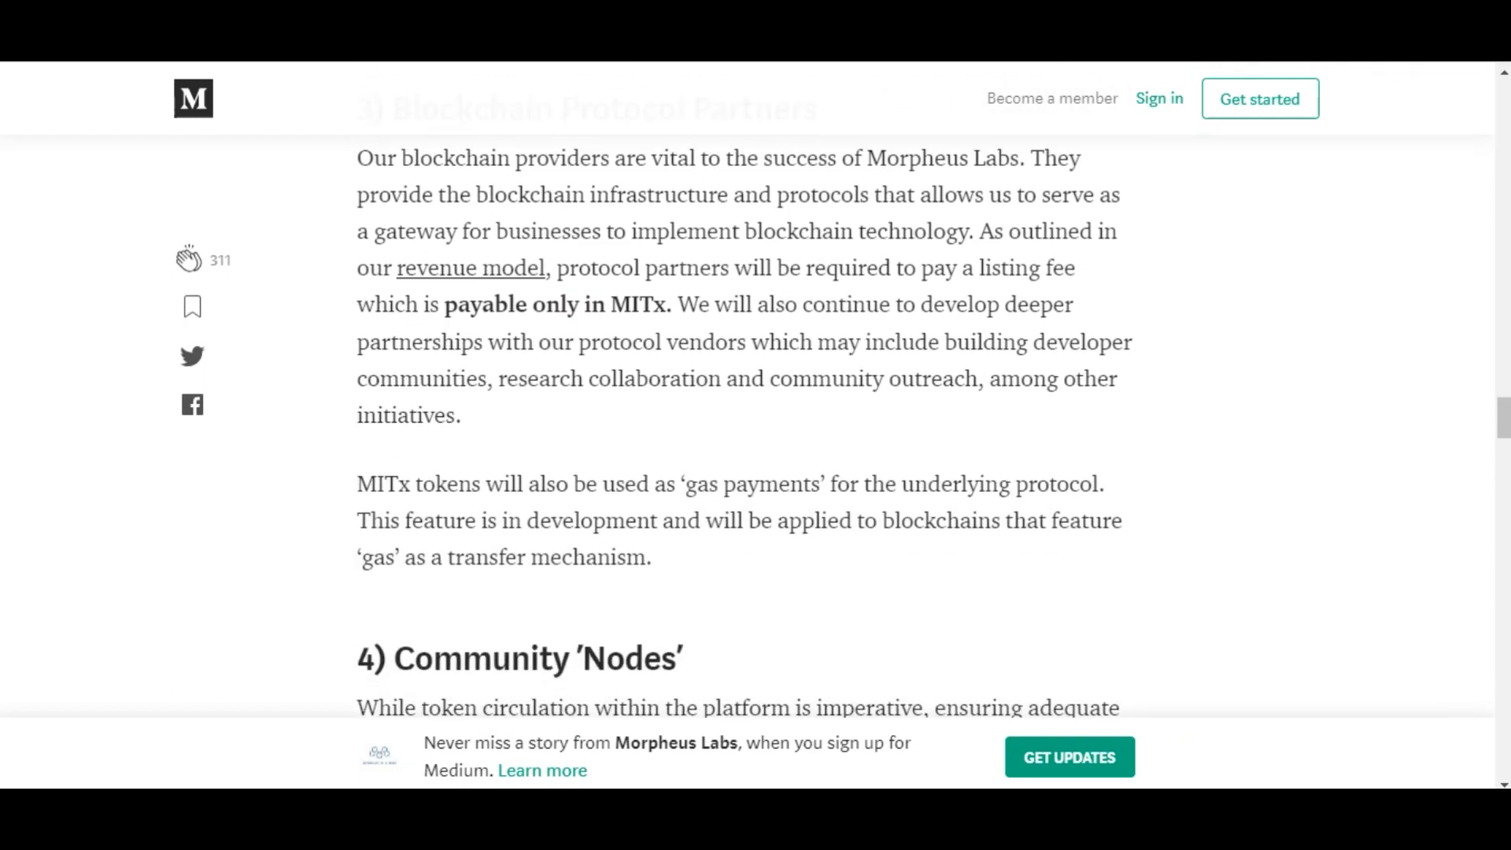
scroll("down", 3)
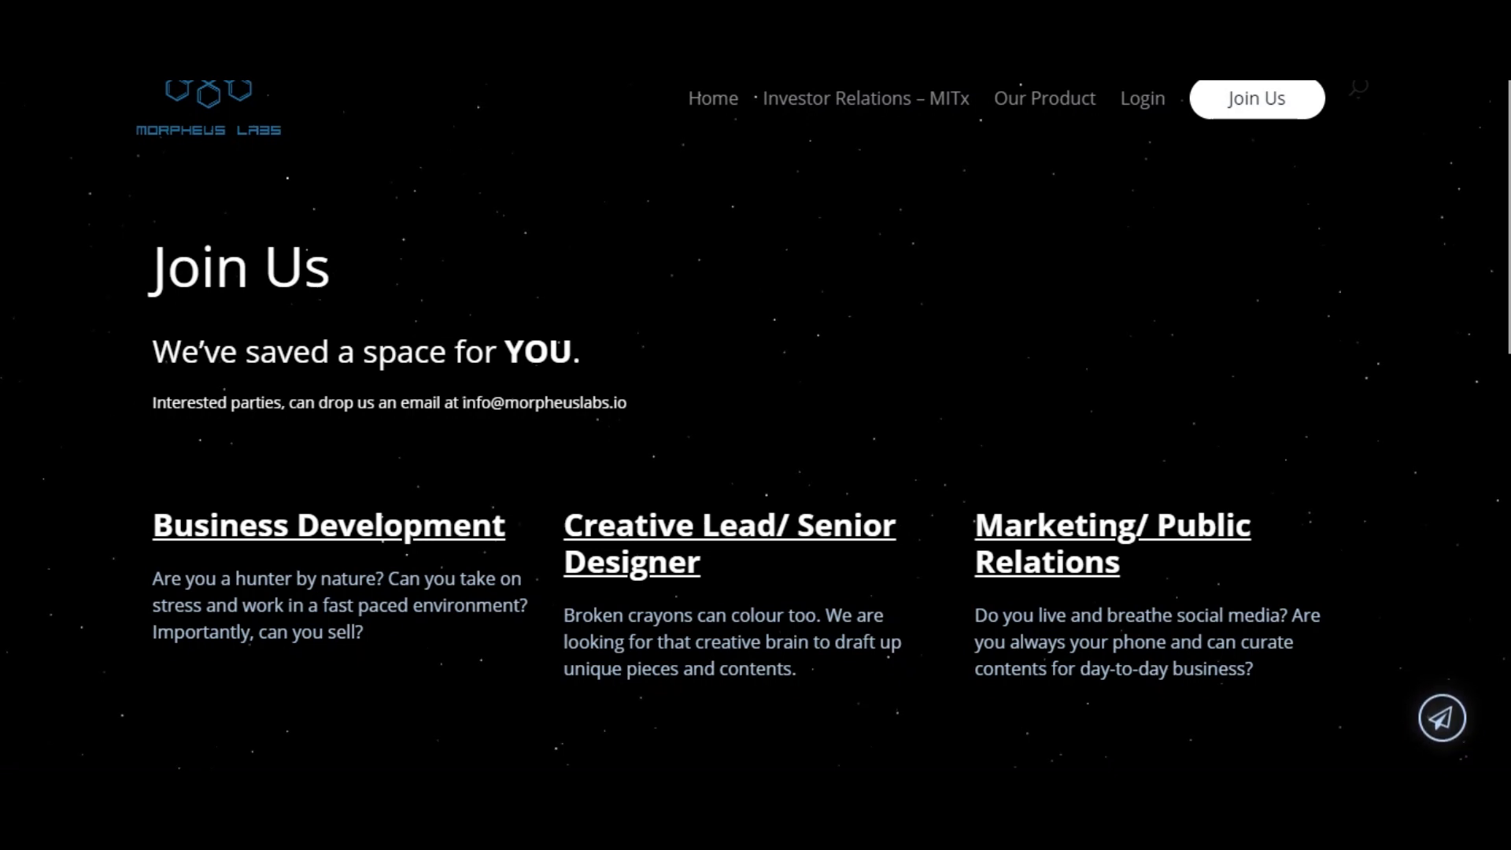
- Scroll the Join Us page past open roles to the About Morpheus Labs text and Contact Us form
scroll("down", 3)
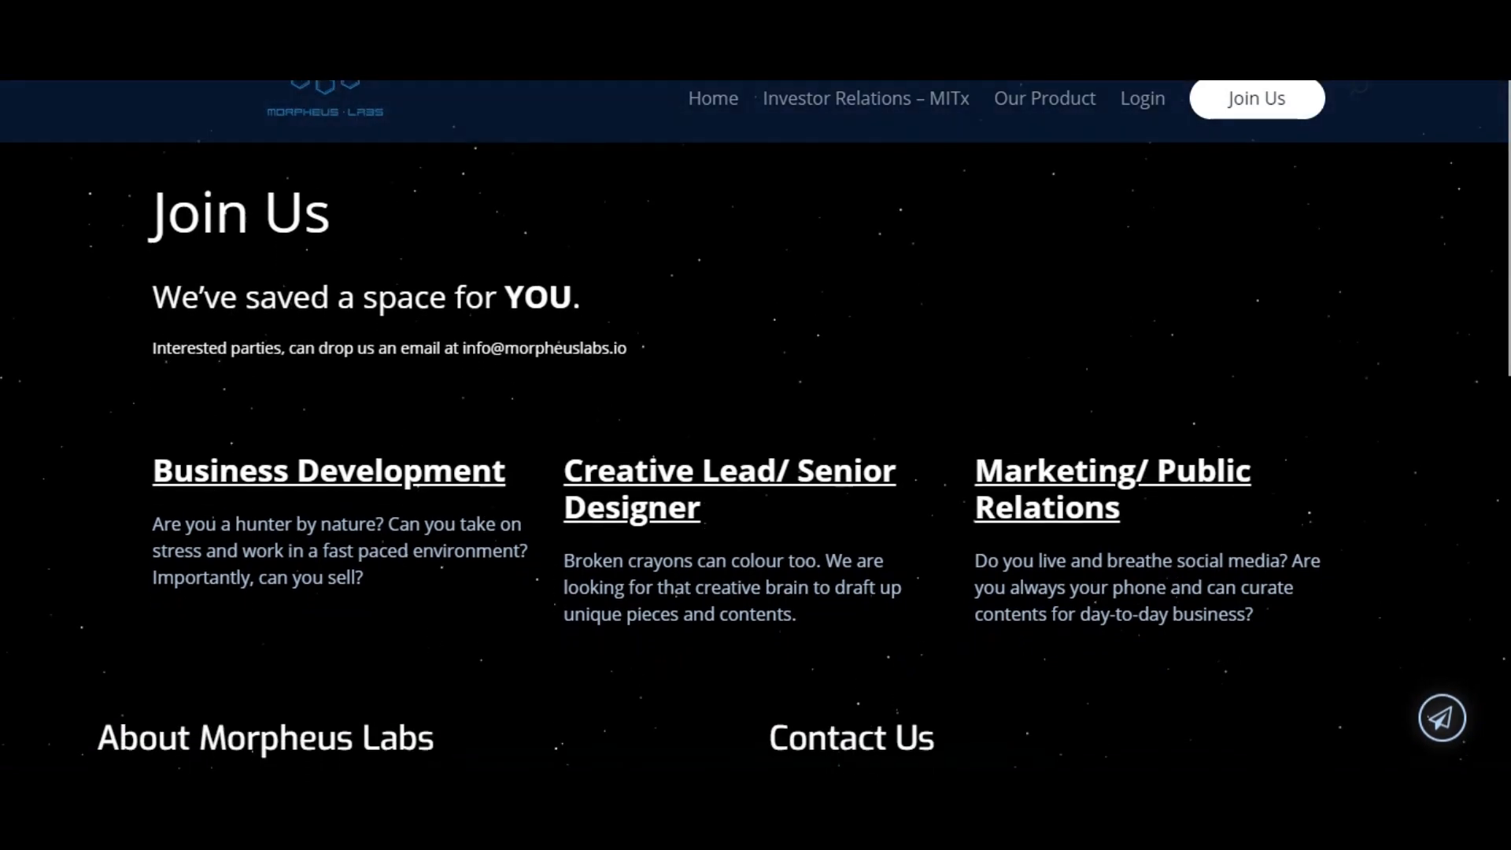
scroll("down", 3)
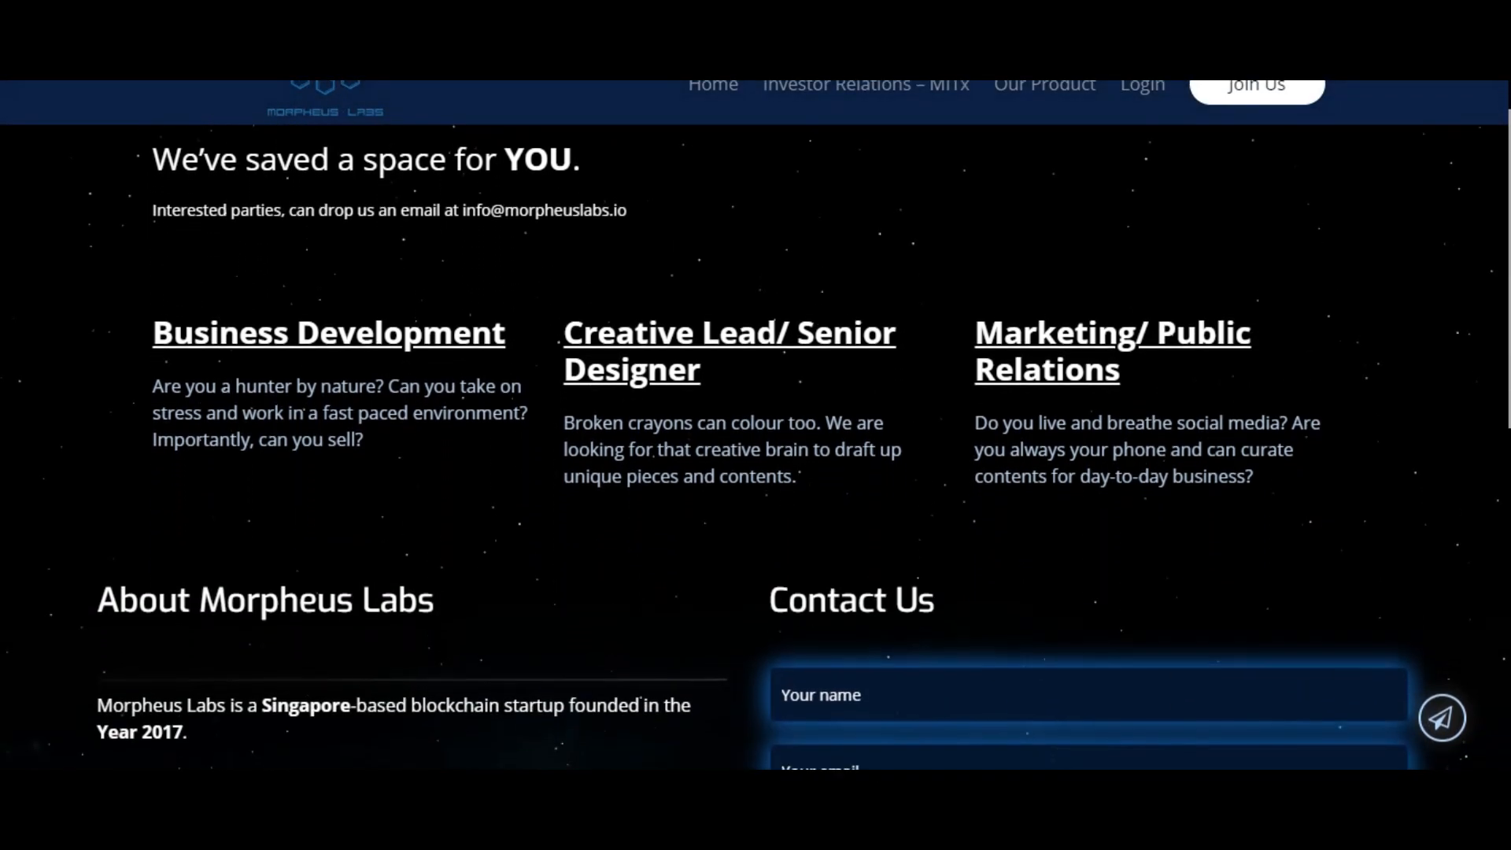
scroll("down", 3)
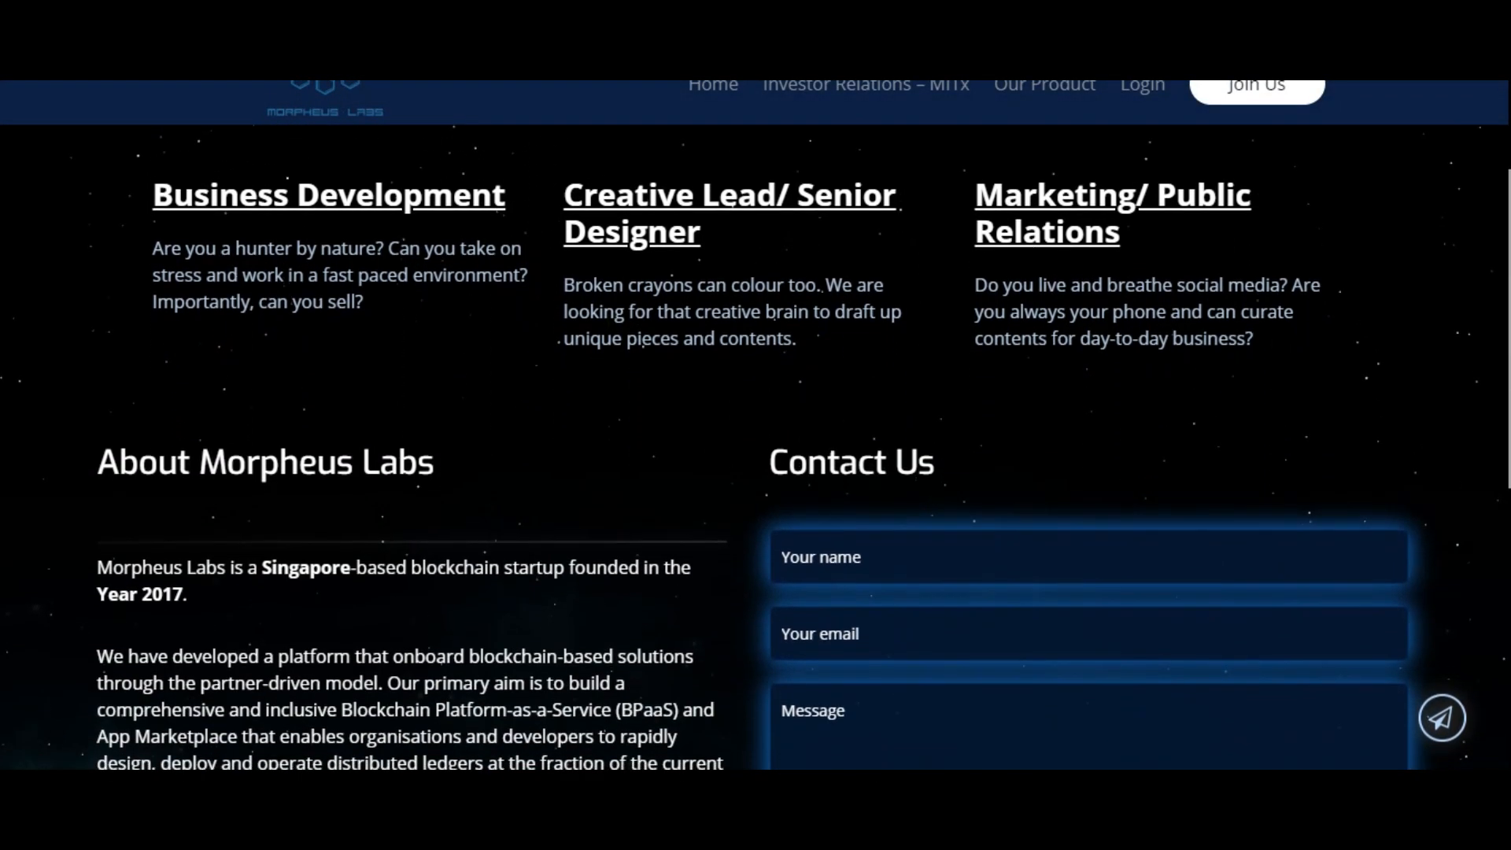
scroll("down", 3)
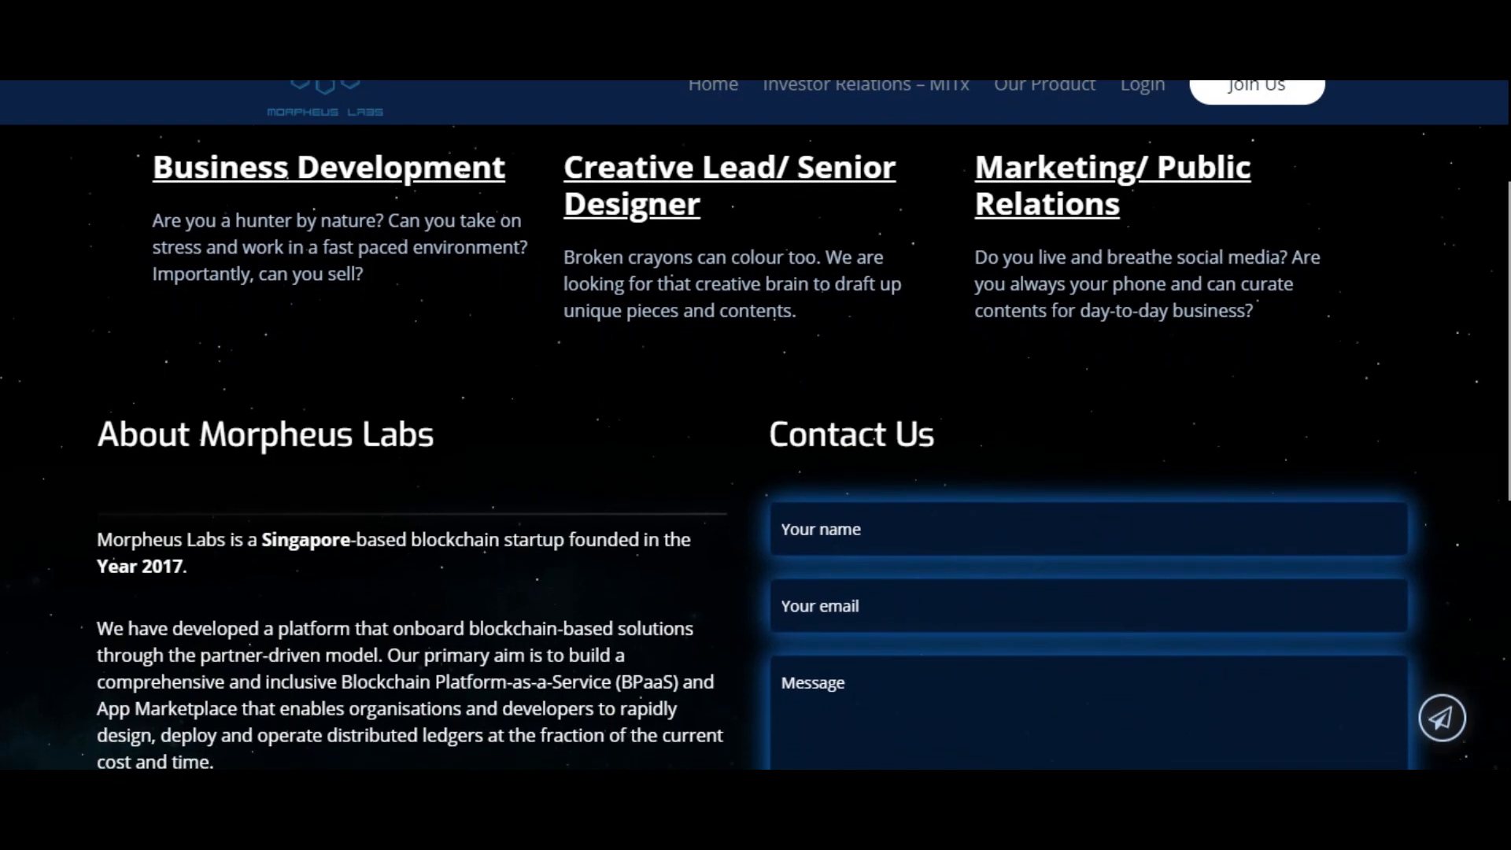